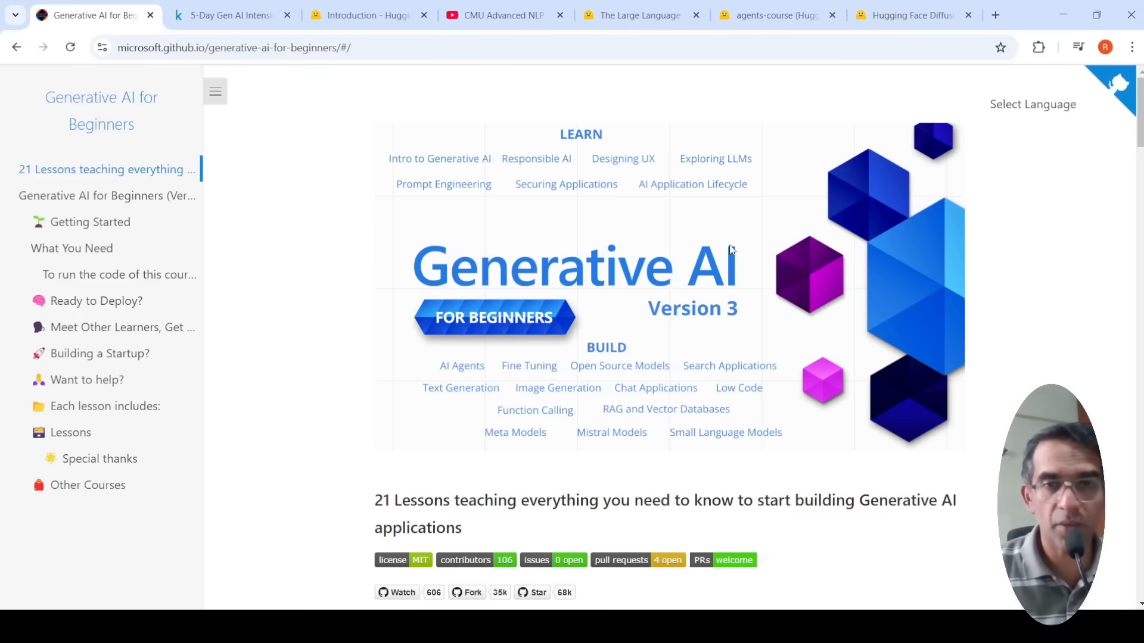
pyautogui.moveTo(607, 290)
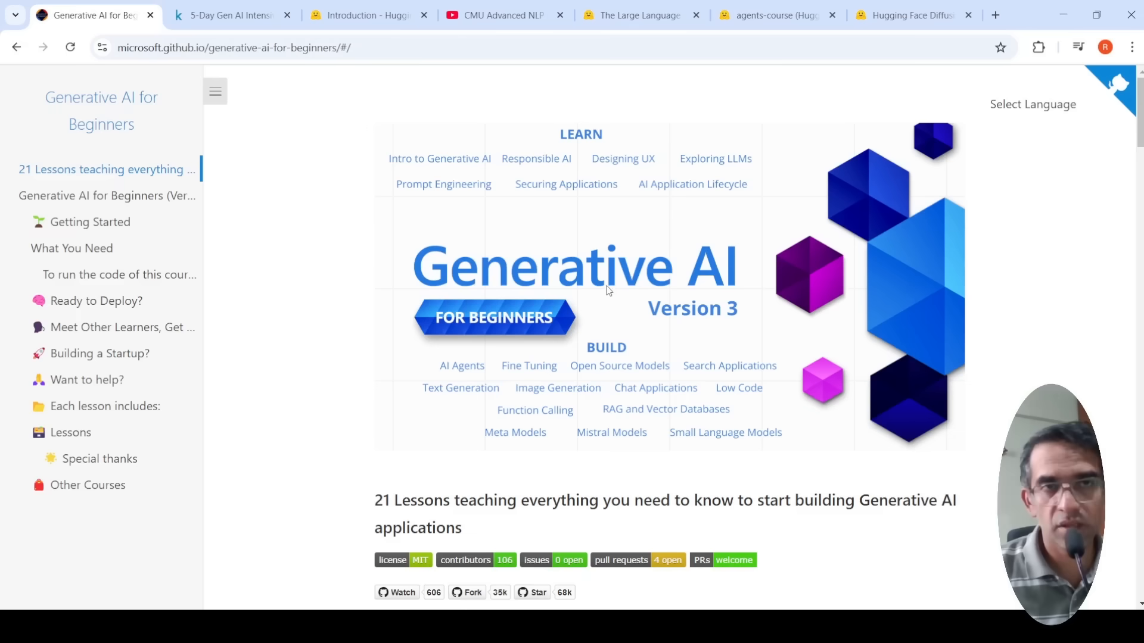
pyautogui.moveTo(651, 315)
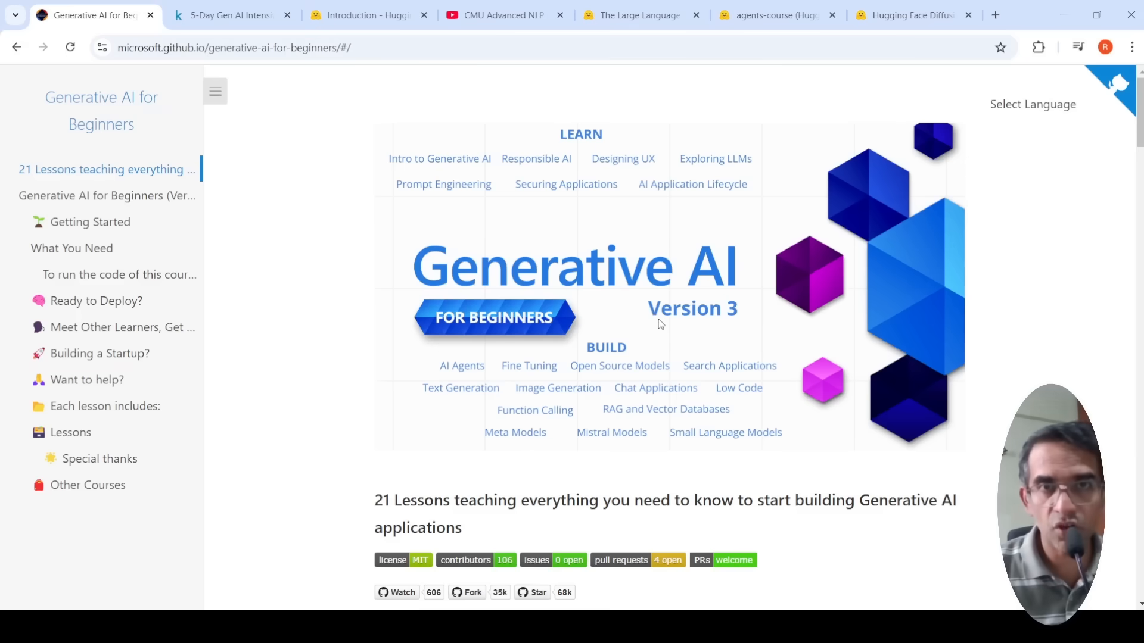
pyautogui.moveTo(687, 259)
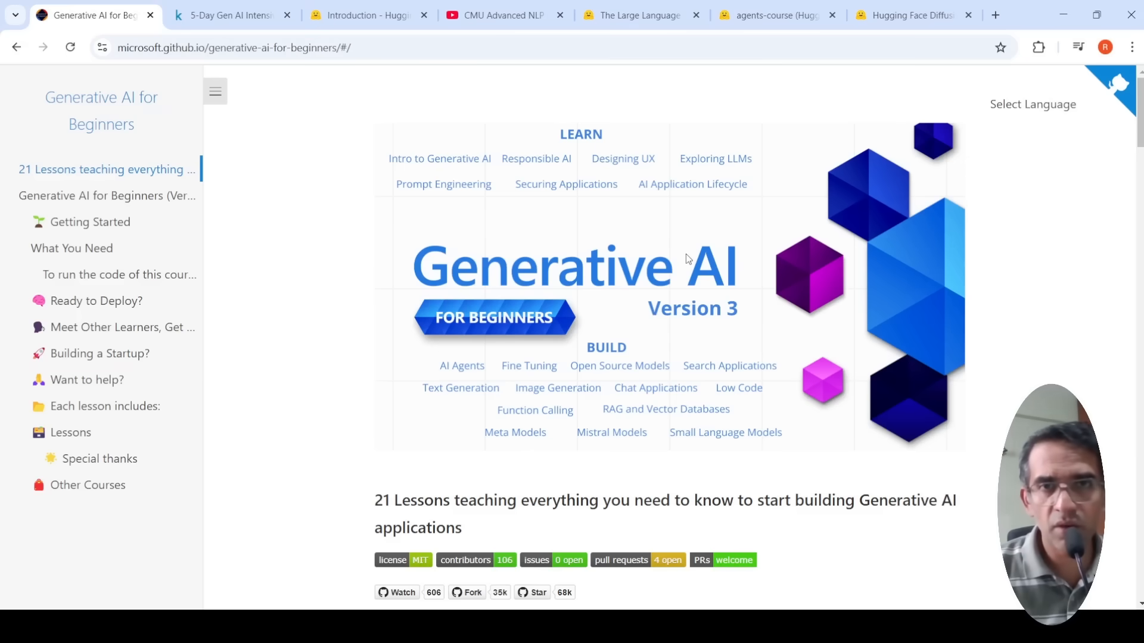
# Step: Scroll down through the Kaggle 5-Day Gen AI course guide to review its contents
pyautogui.scroll(-3)
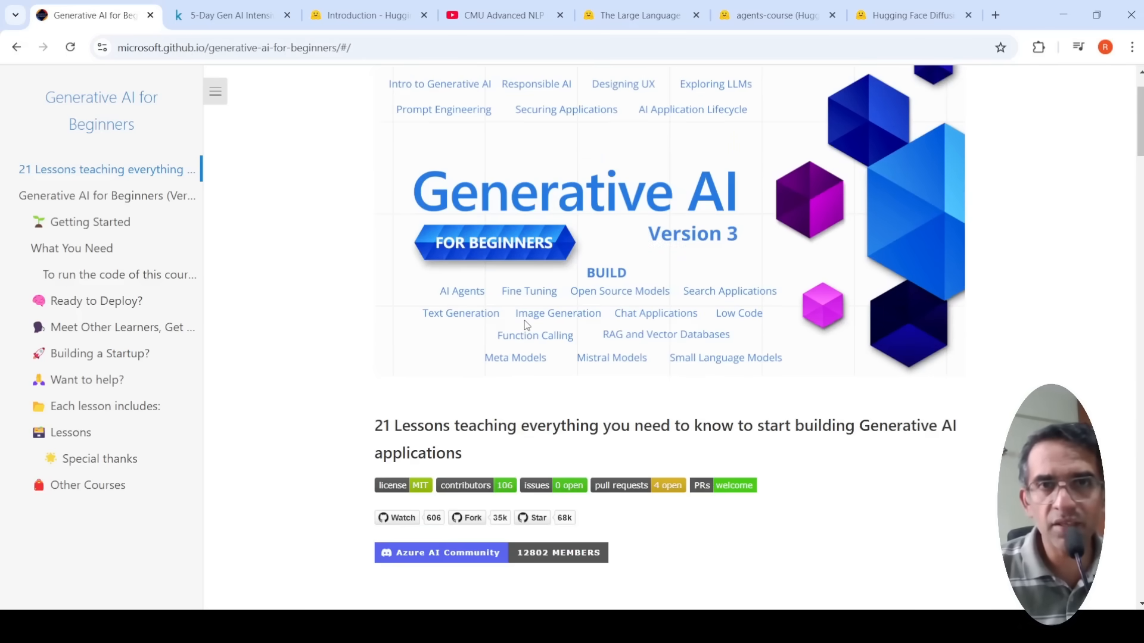
pyautogui.moveTo(650, 294)
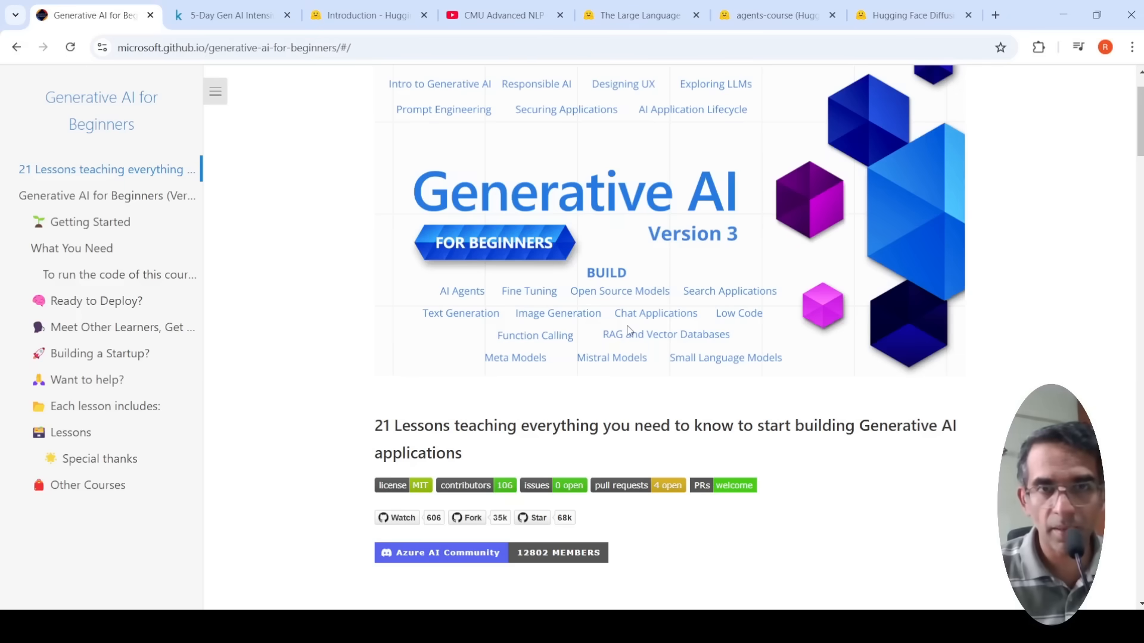
pyautogui.scroll(-3)
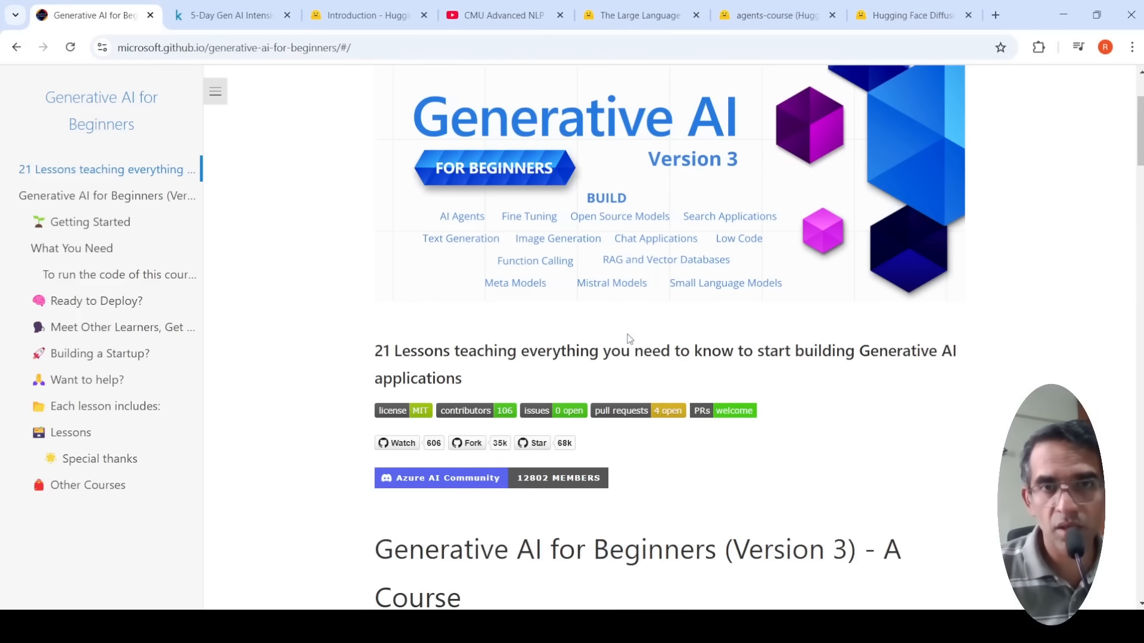
pyautogui.scroll(-3)
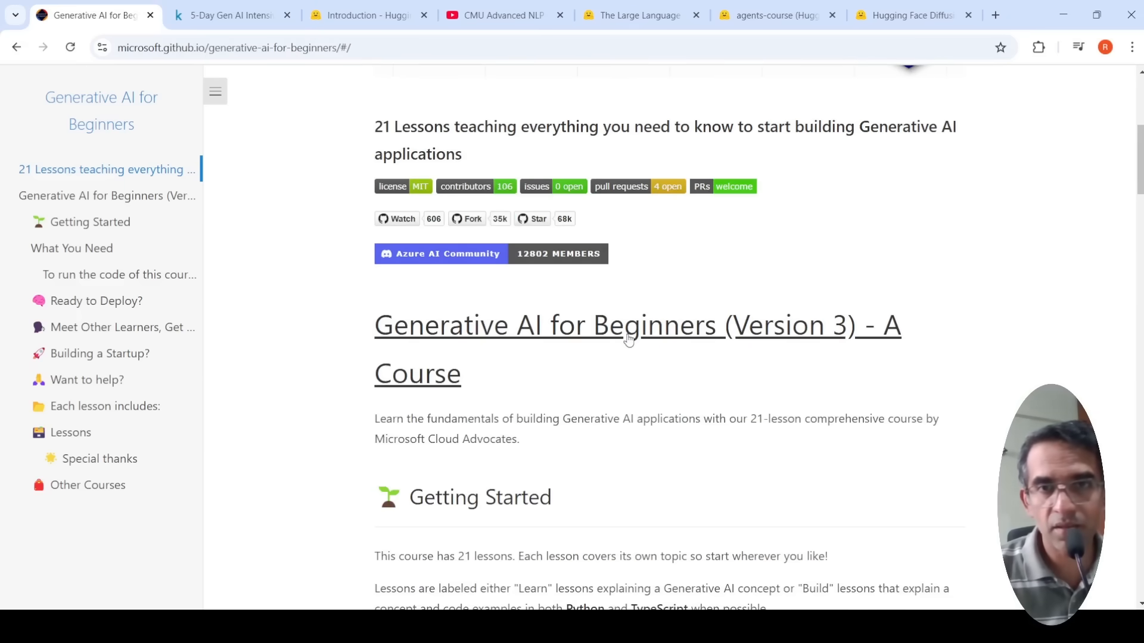
pyautogui.scroll(-3)
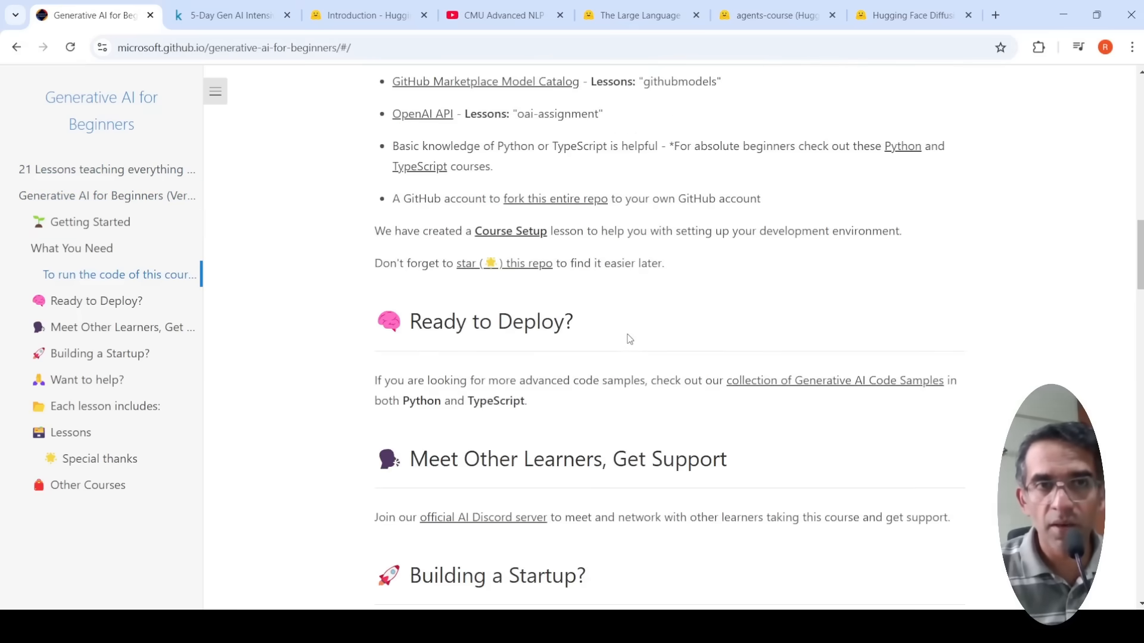
pyautogui.scroll(-3)
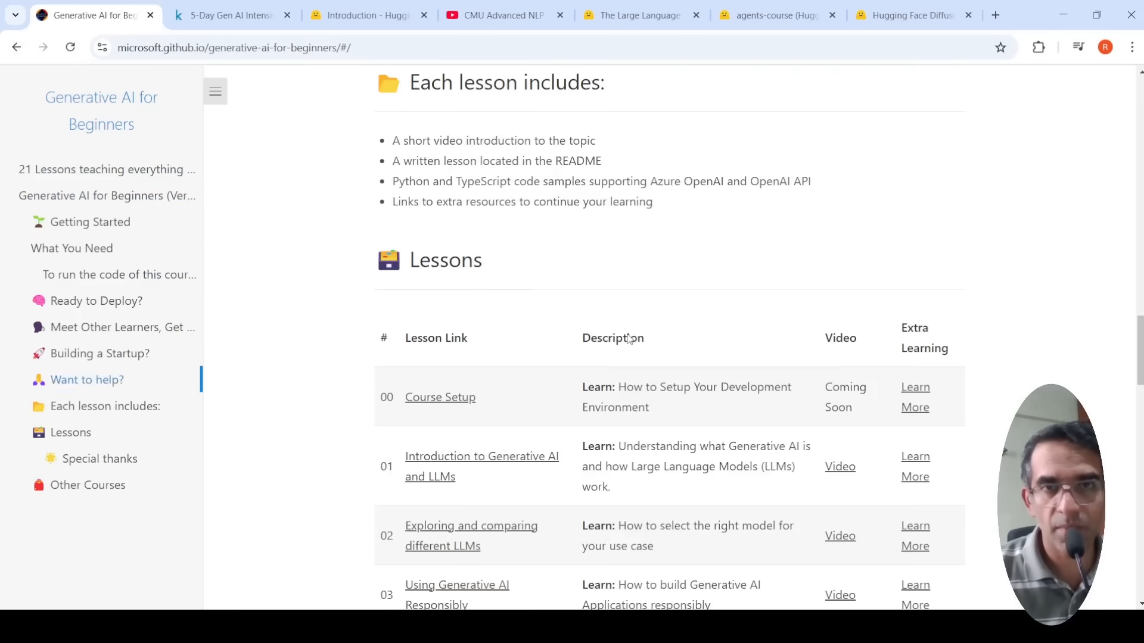
pyautogui.scroll(-3)
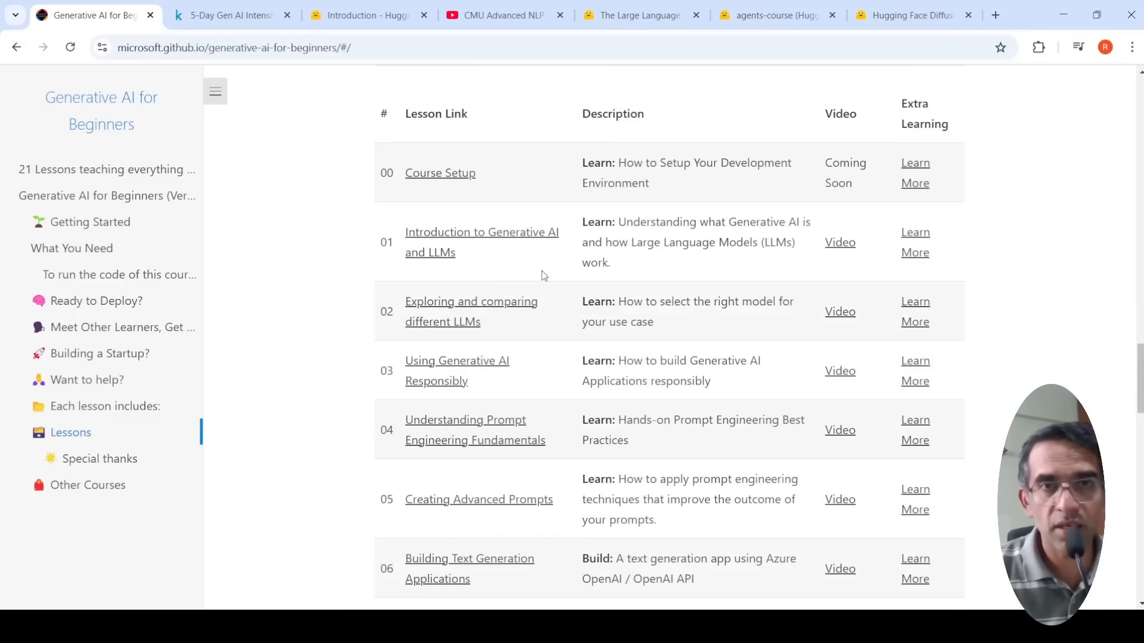
pyautogui.moveTo(599, 358)
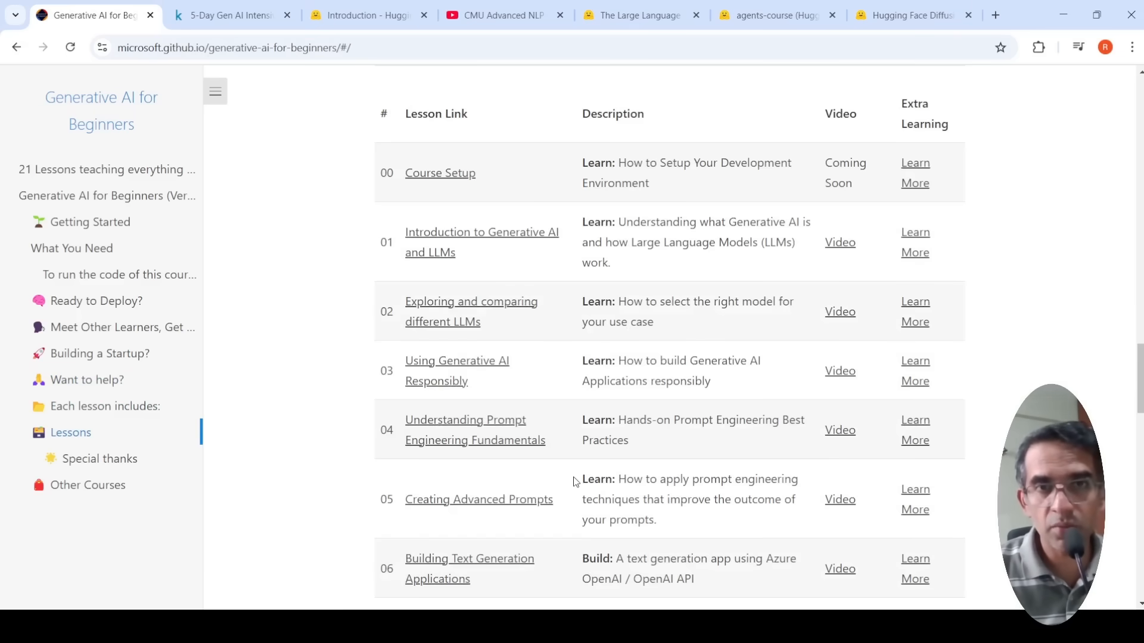
pyautogui.scroll(-3)
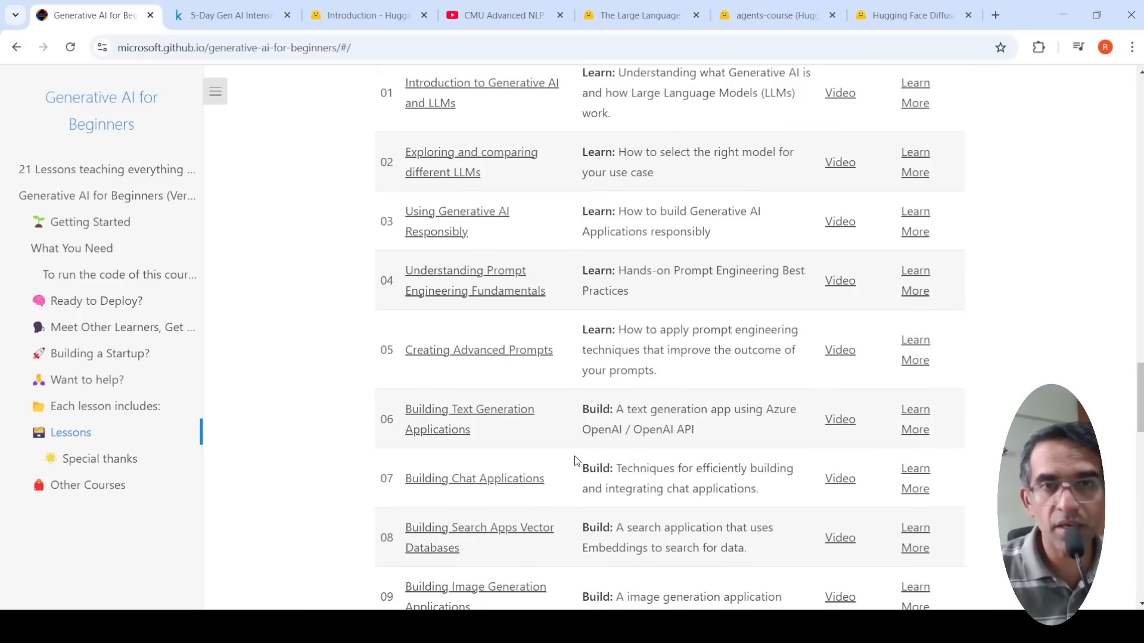
pyautogui.scroll(-3)
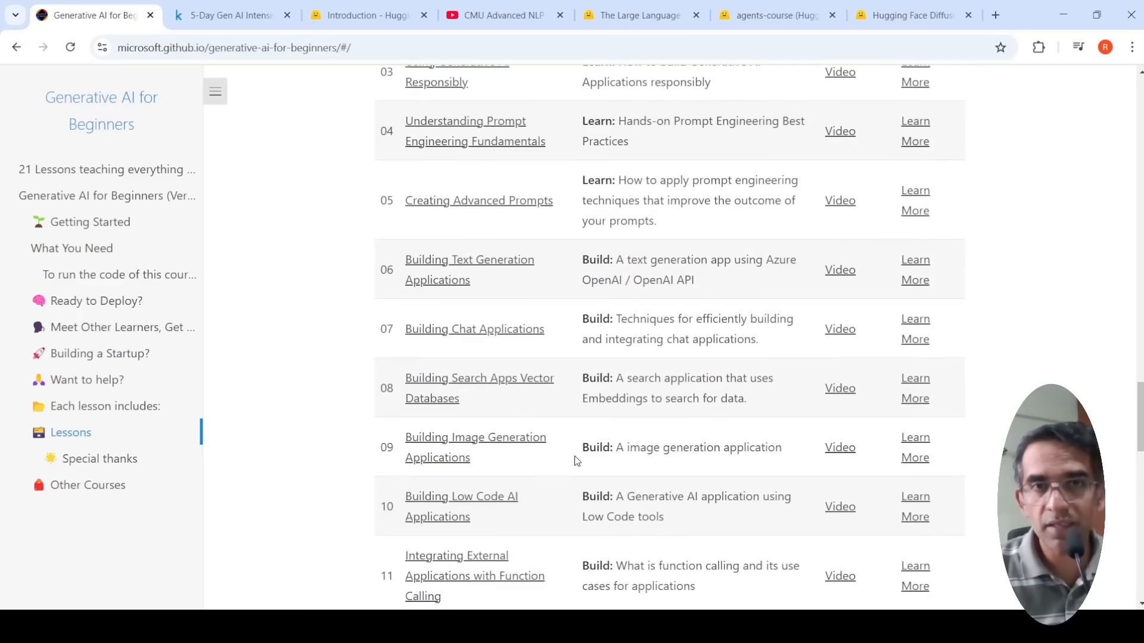
pyautogui.scroll(-3)
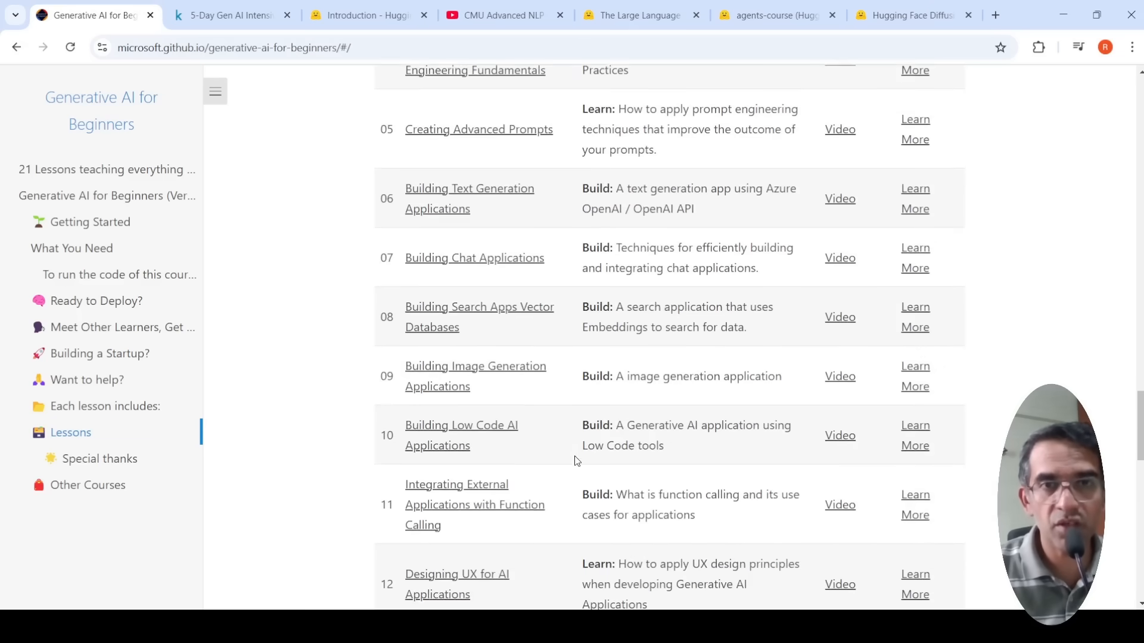
pyautogui.scroll(-3)
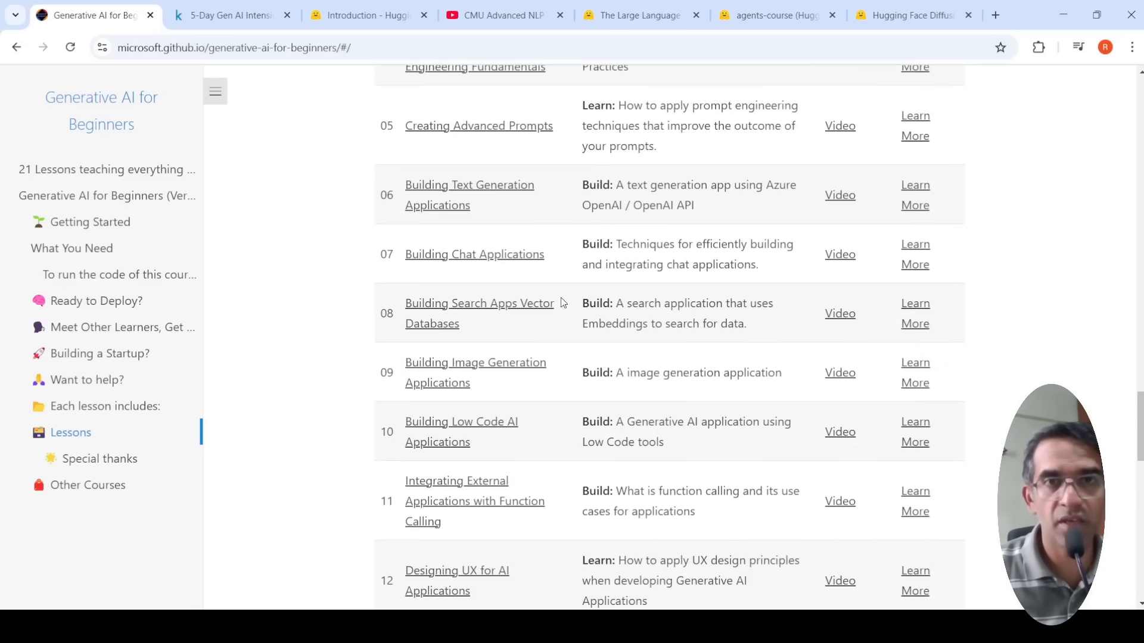
pyautogui.moveTo(556, 331)
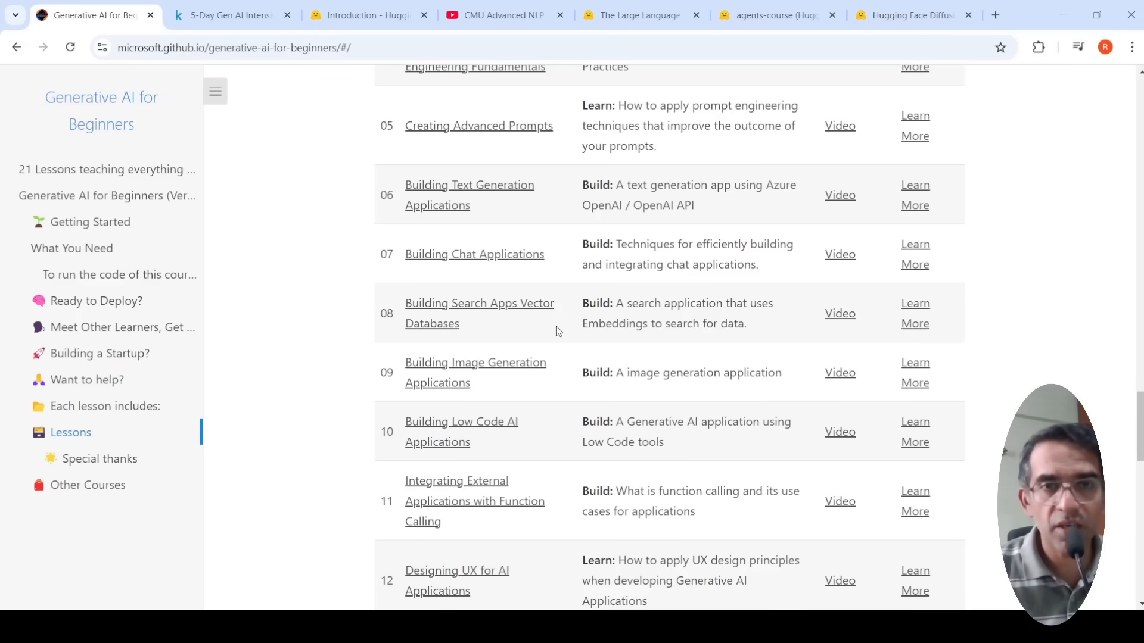
pyautogui.scroll(-3)
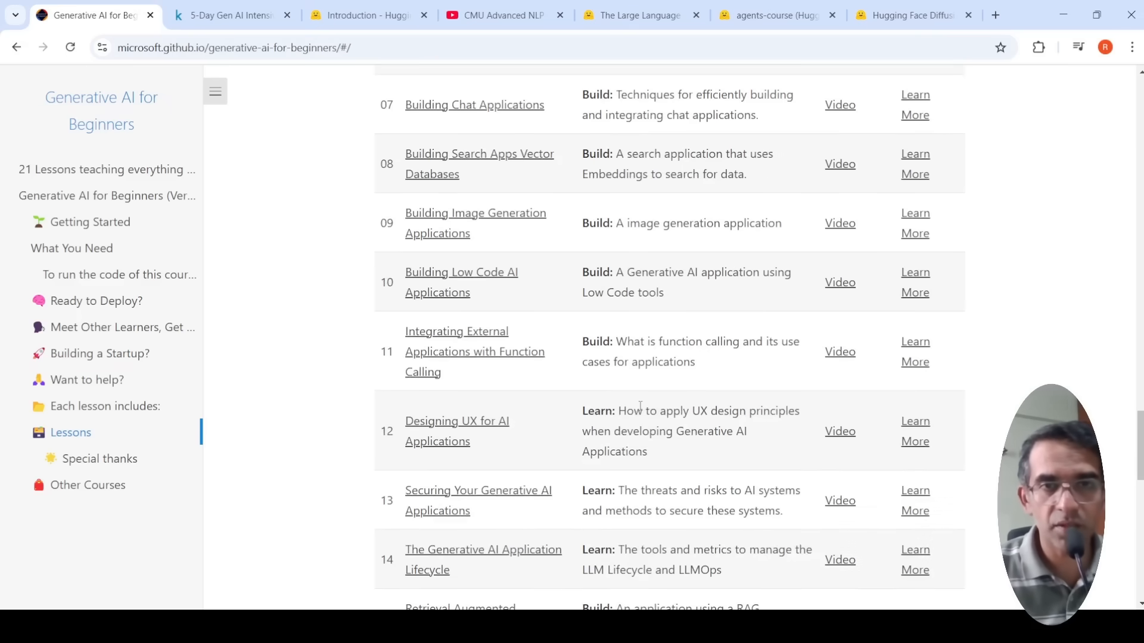
pyautogui.scroll(-3)
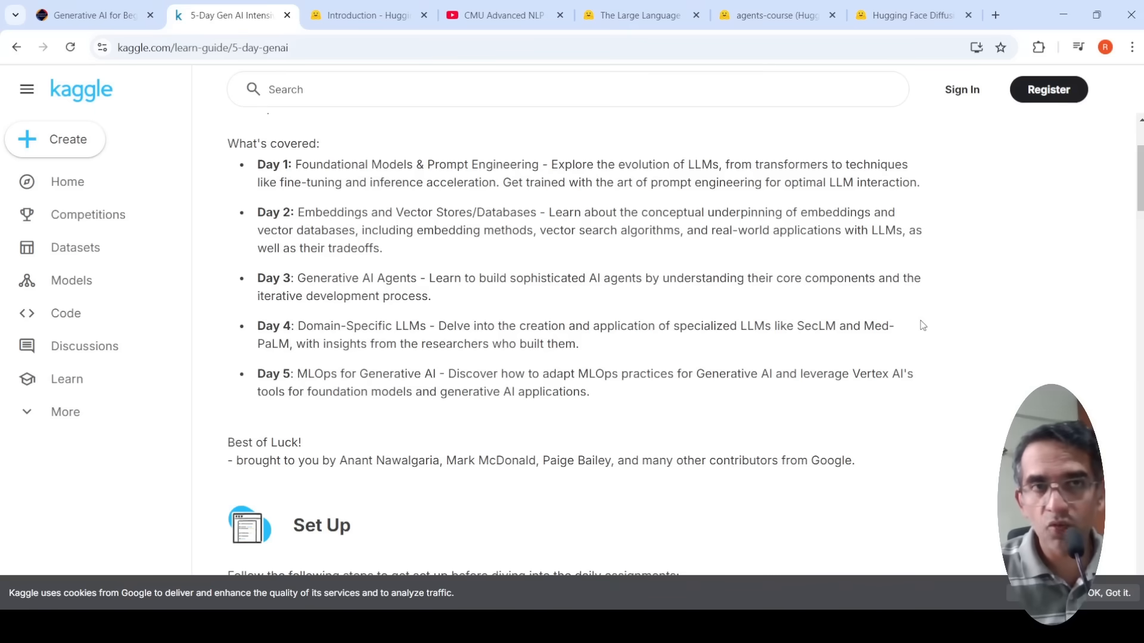
pyautogui.scroll(3)
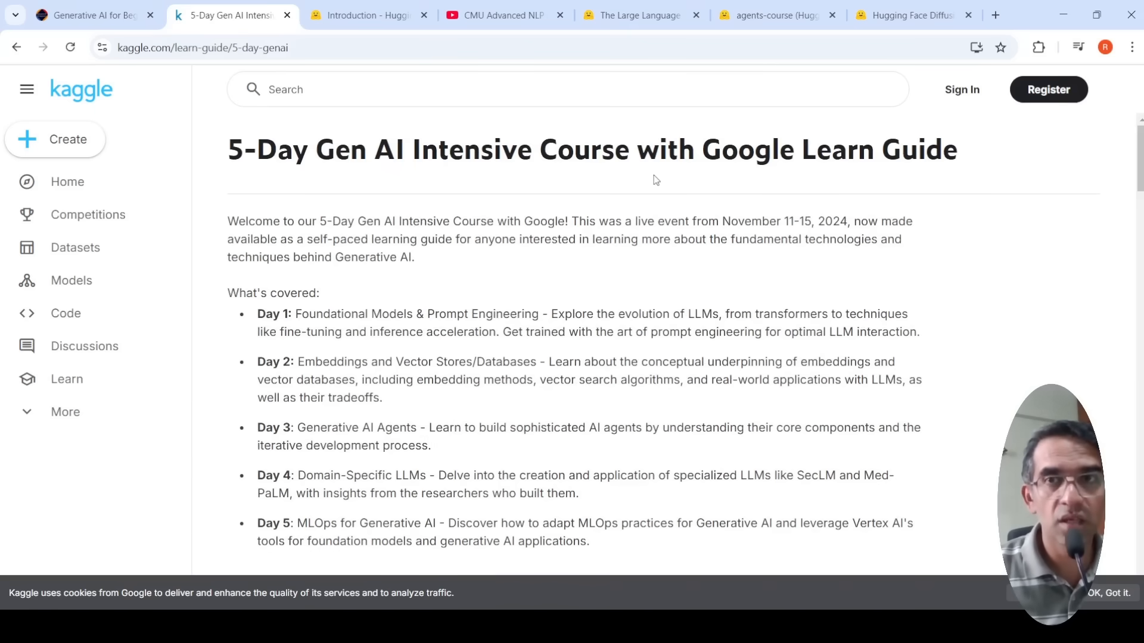
pyautogui.moveTo(602, 280)
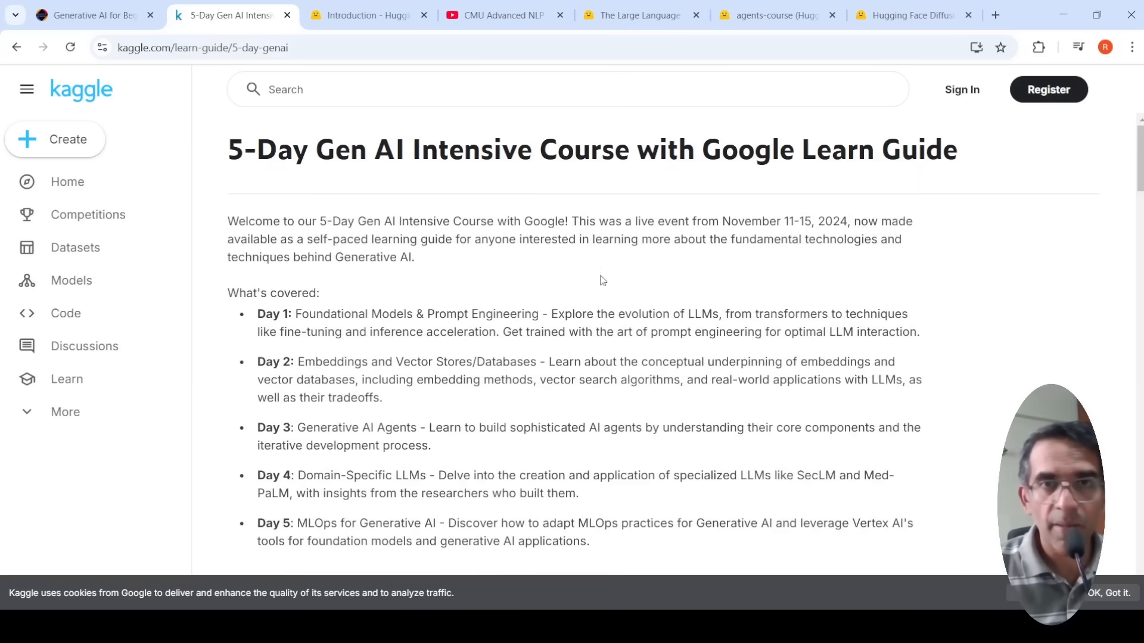
pyautogui.moveTo(574, 307)
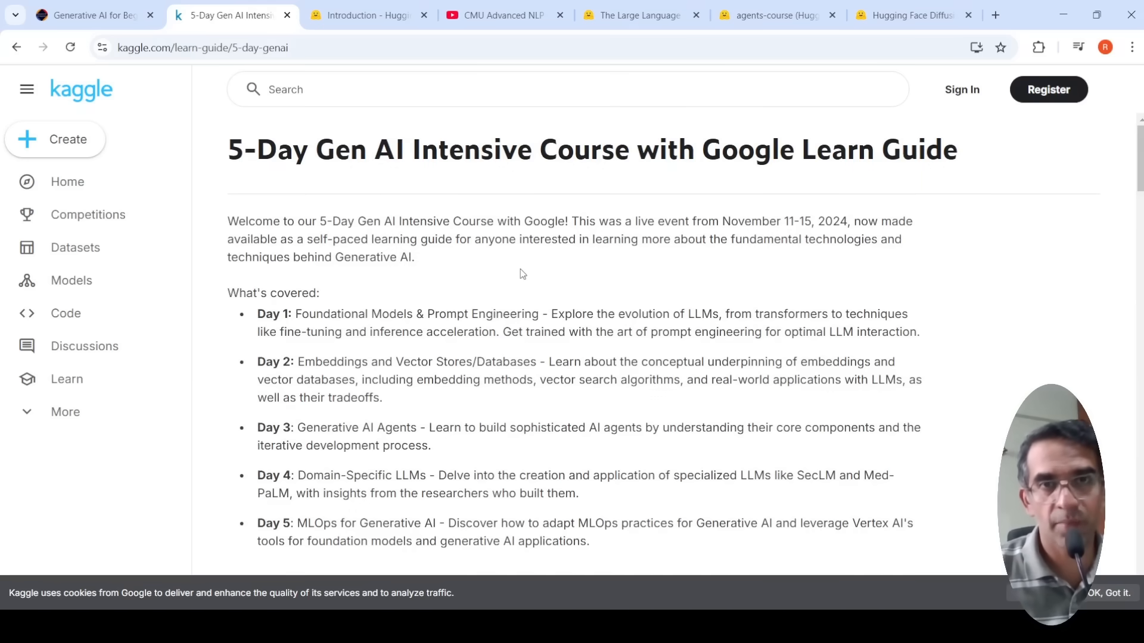
pyautogui.scroll(-3)
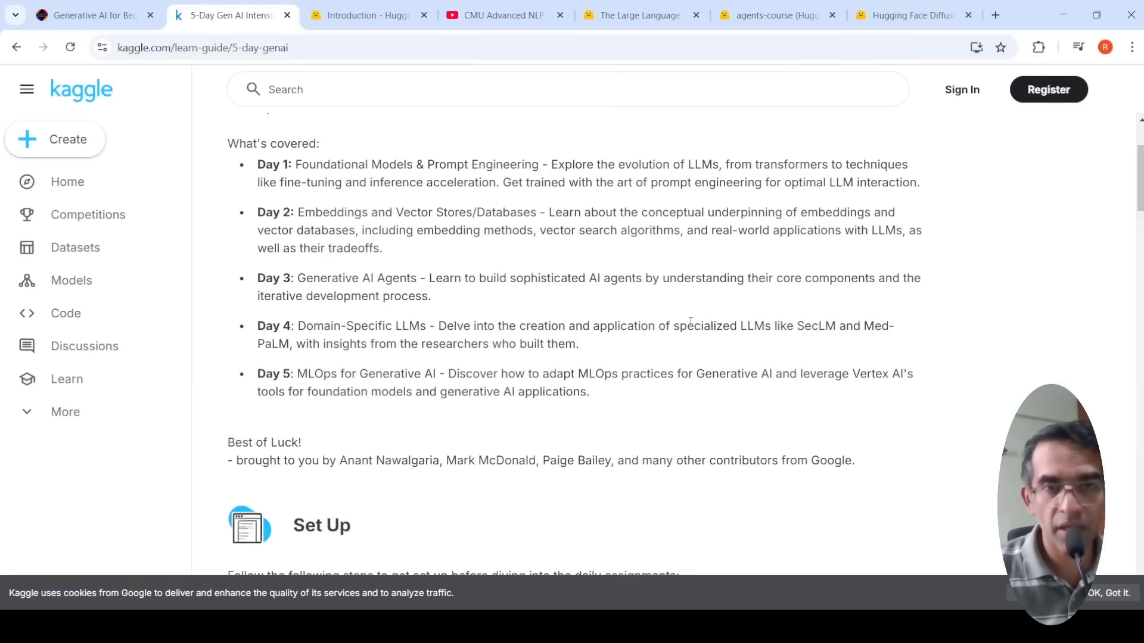
pyautogui.scroll(-3)
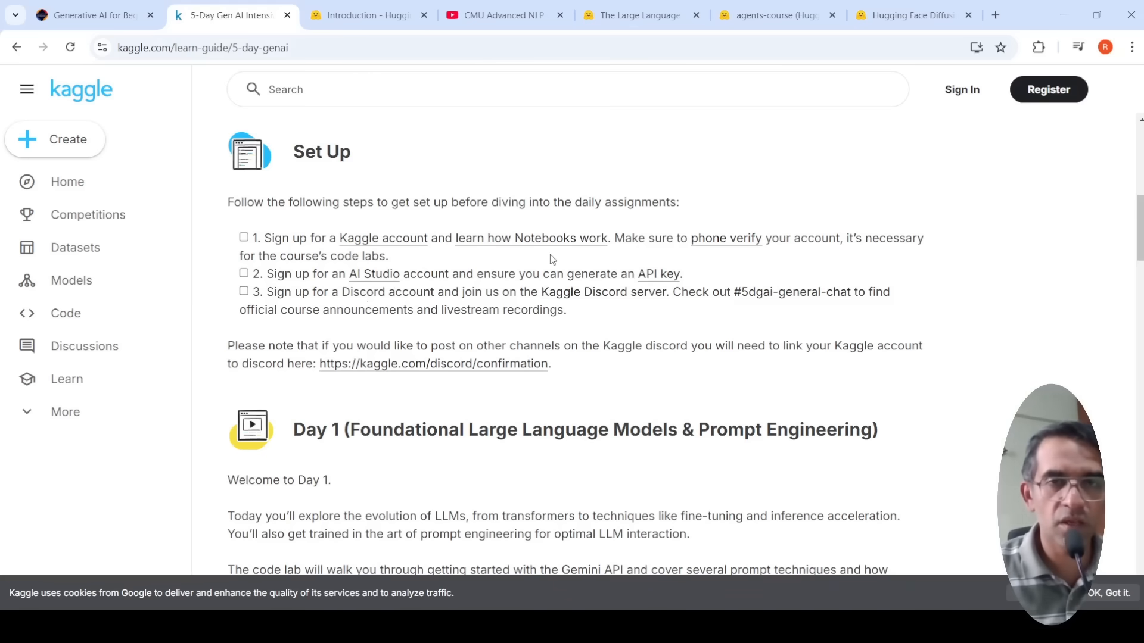
pyautogui.moveTo(541, 261)
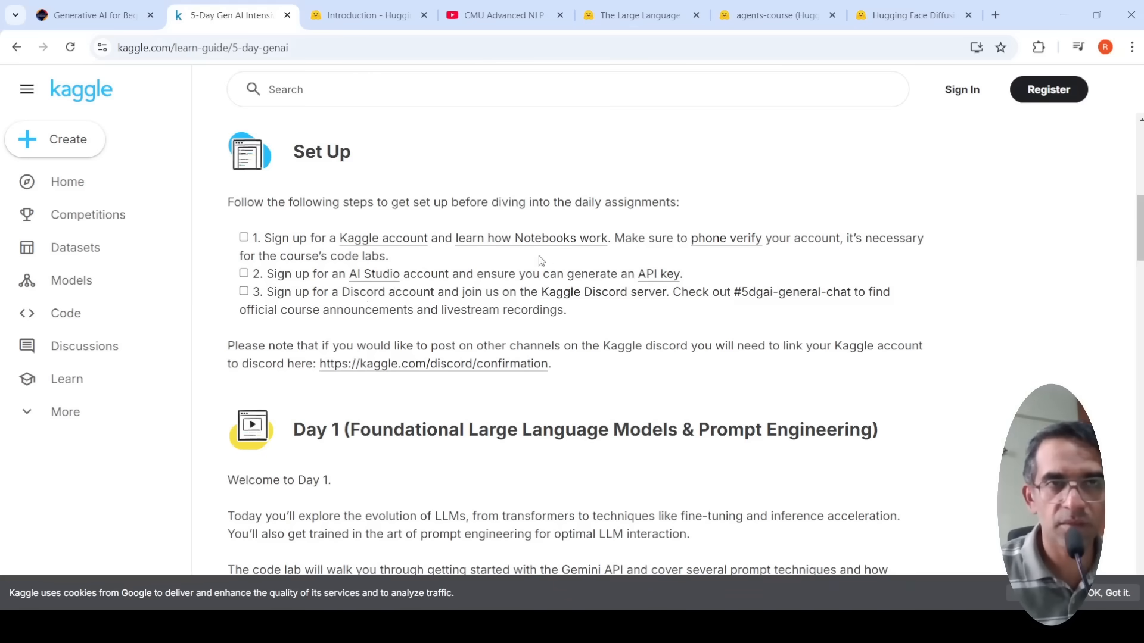
# Step: Glance at the Generative AI for Beginners tab, then land on the Hugging Face NLP Course introduction
pyautogui.click(86, 14)
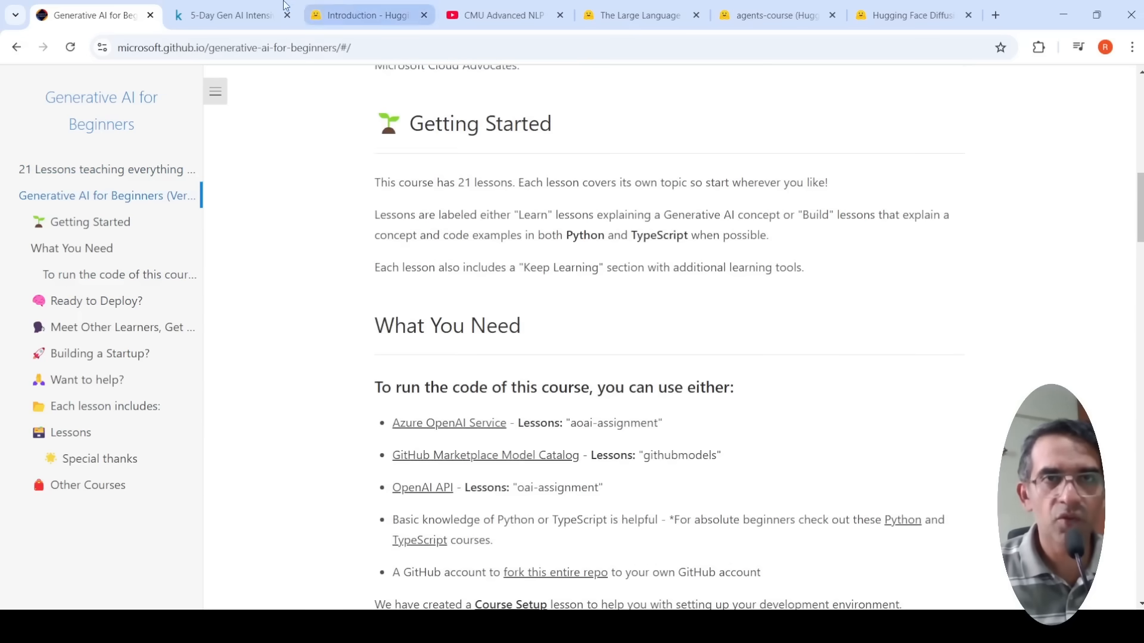
pyautogui.click(230, 14)
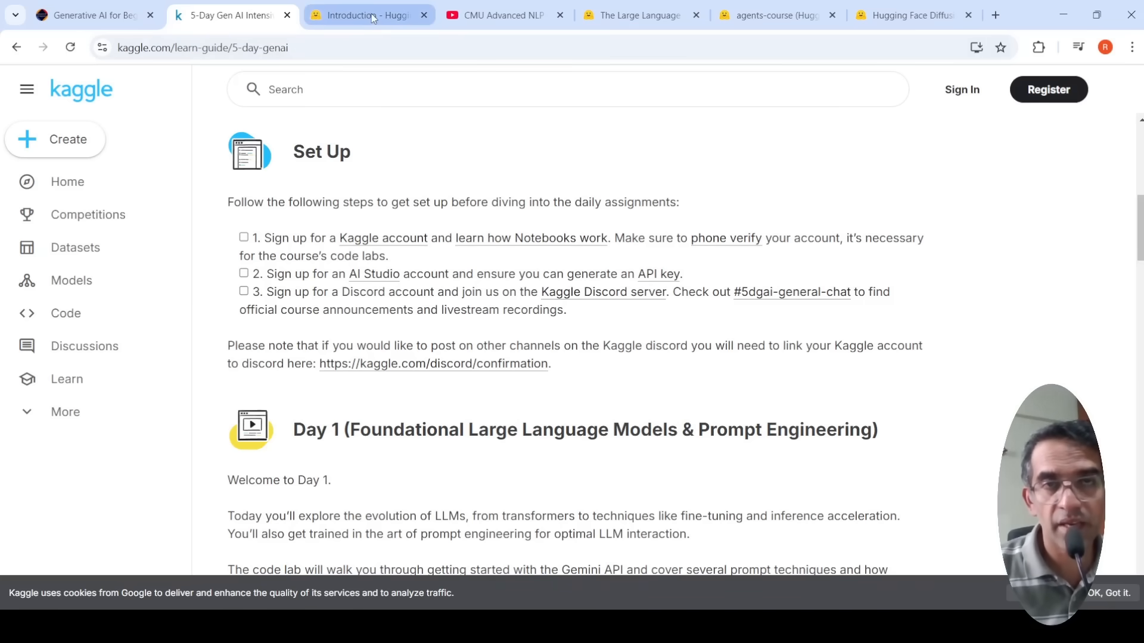
pyautogui.click(369, 14)
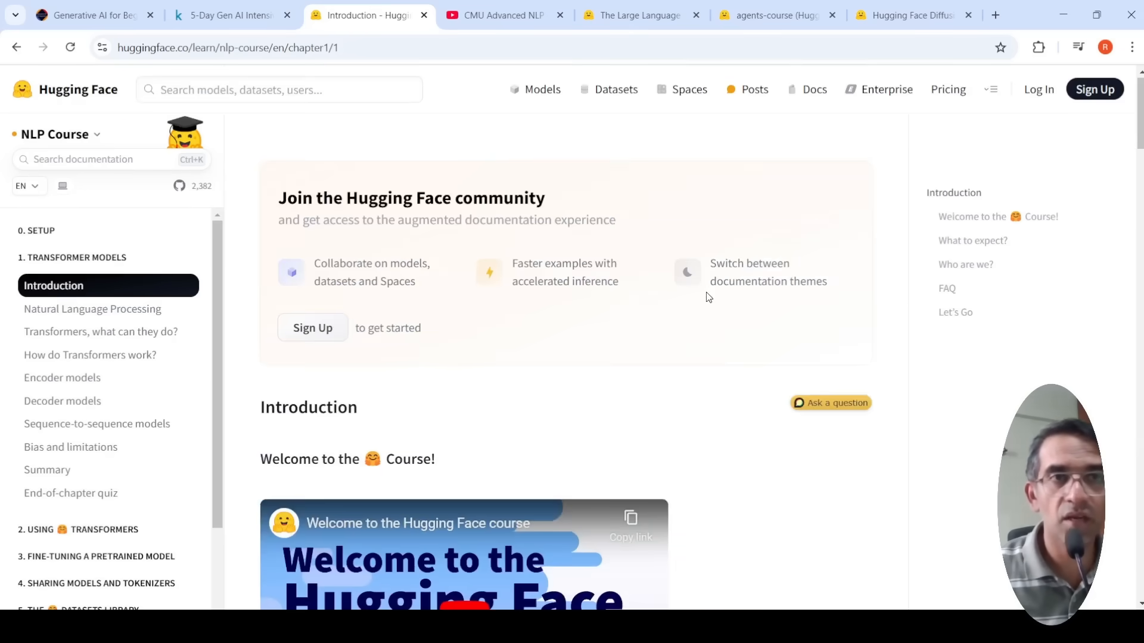
pyautogui.moveTo(580, 240)
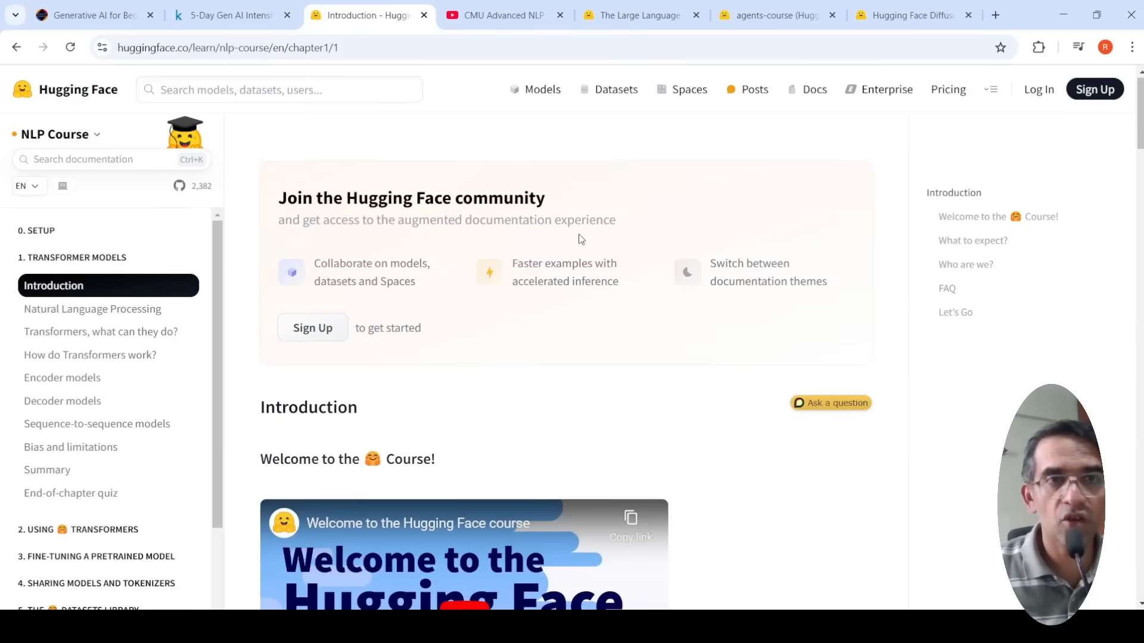
pyautogui.scroll(-3)
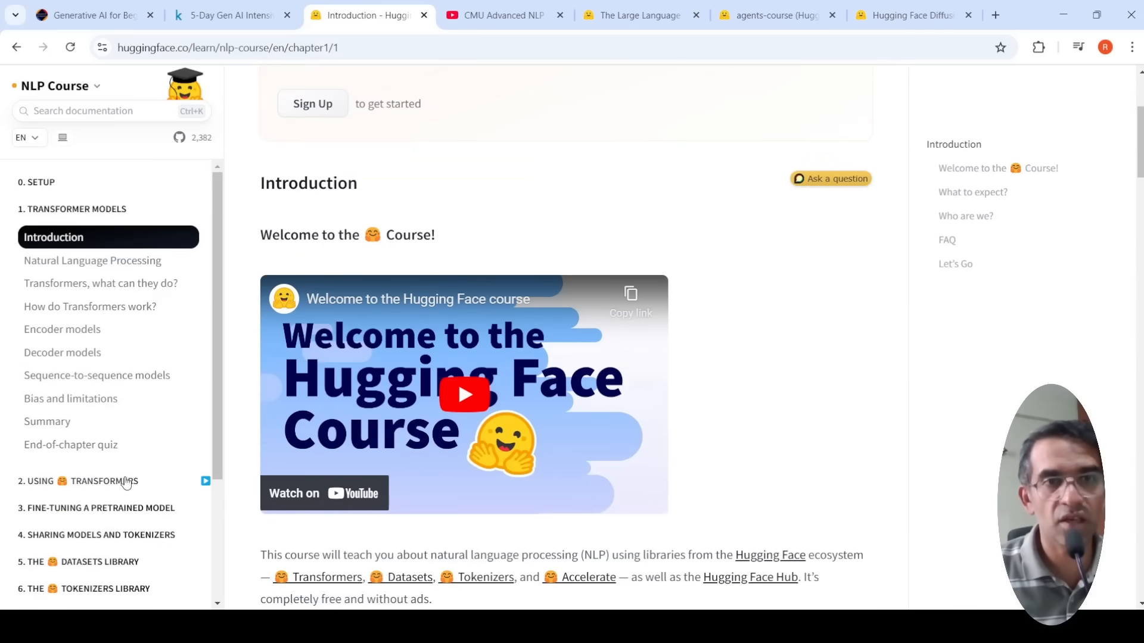
pyautogui.scroll(-3)
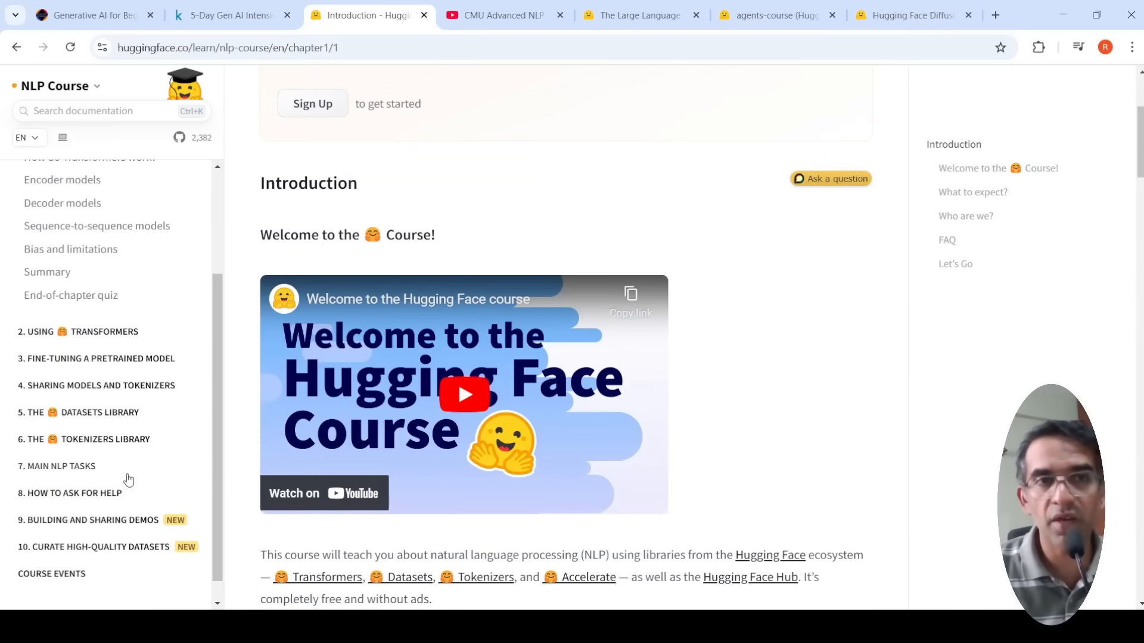
pyautogui.moveTo(914, 465)
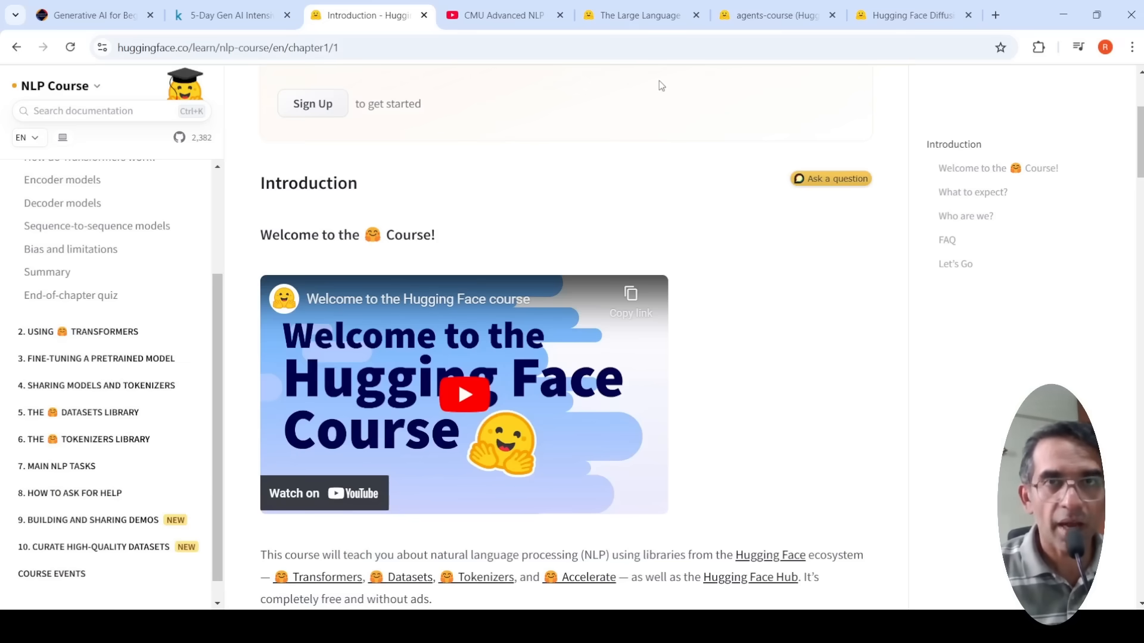
pyautogui.click(499, 14)
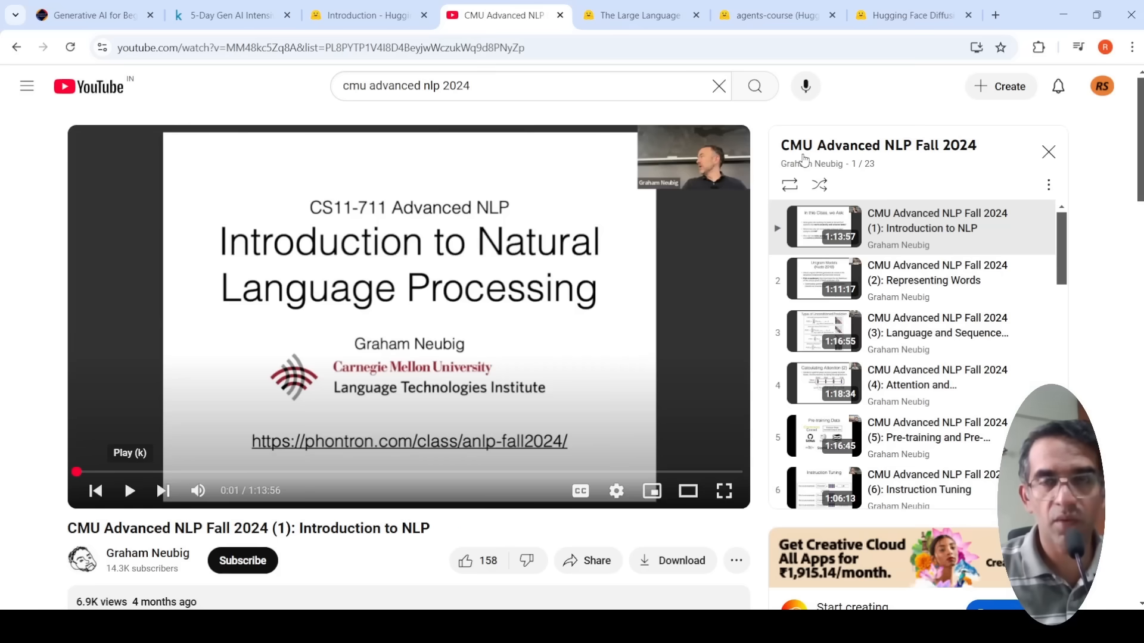
pyautogui.moveTo(778, 178)
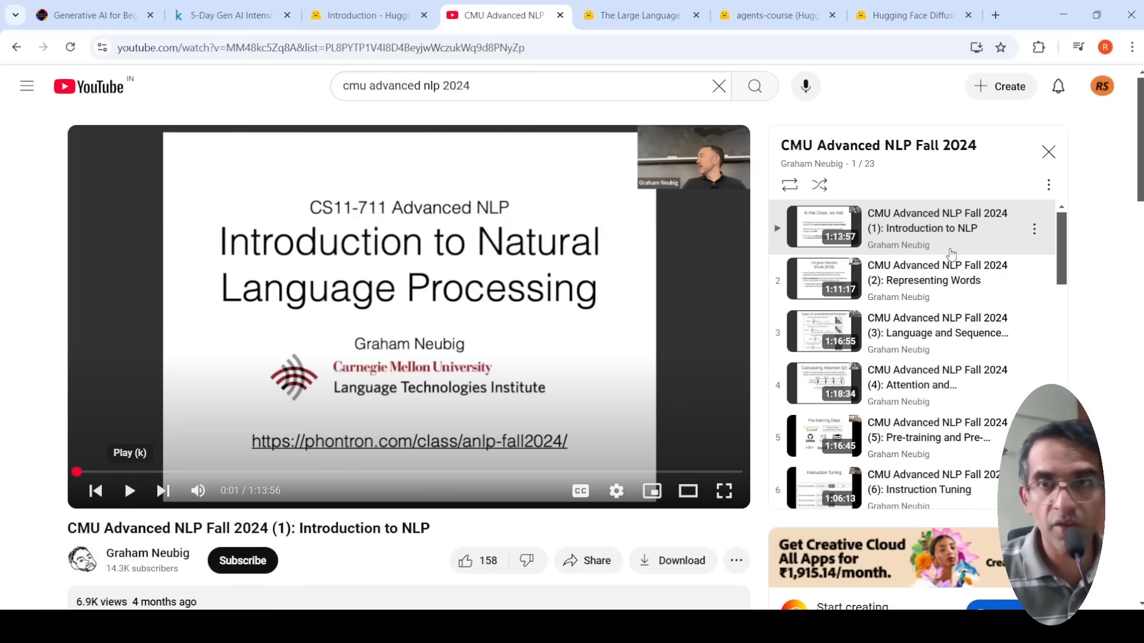
# Step: Scroll the CMU Advanced NLP Fall 2024 playlist through lecture 20, then show the Hugging Face Agents Course page
pyautogui.scroll(-3)
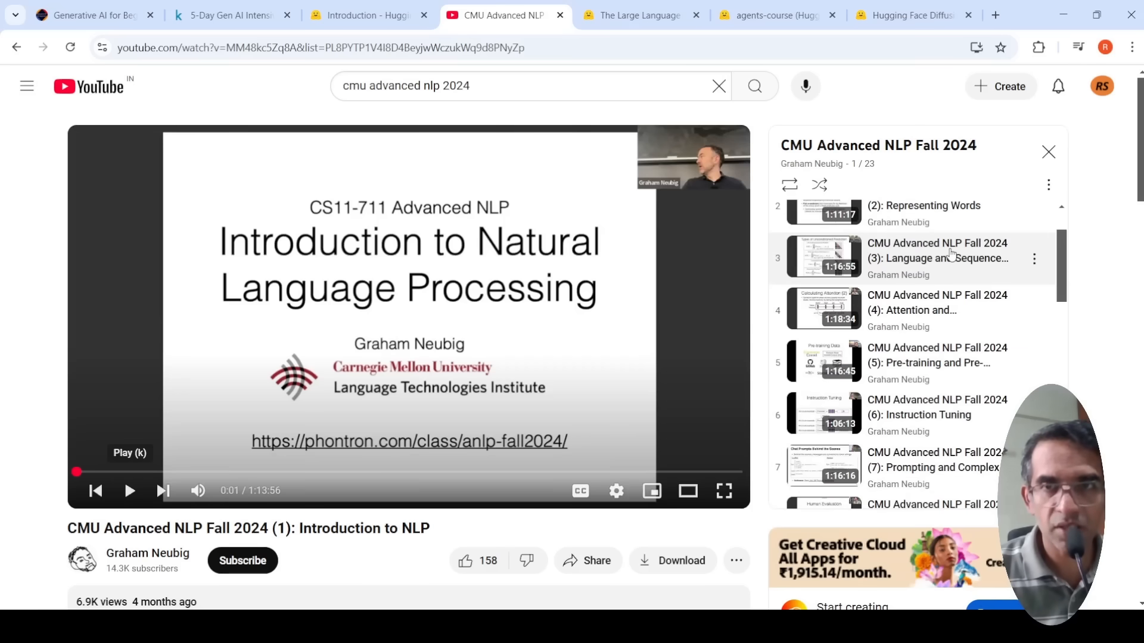
pyautogui.scroll(-3)
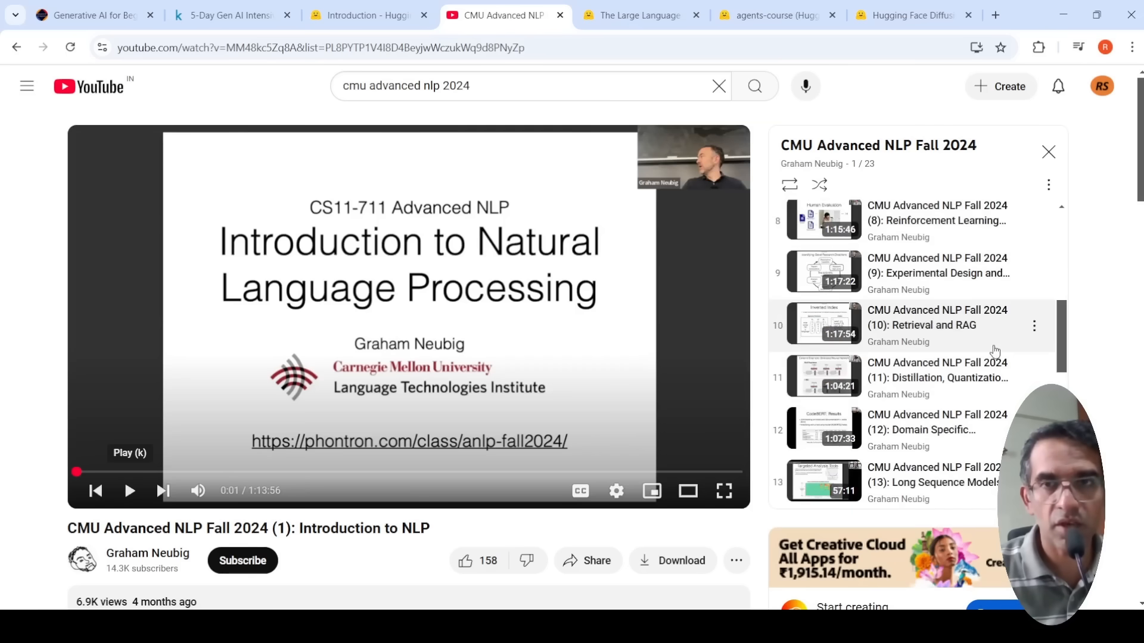
pyautogui.scroll(-3)
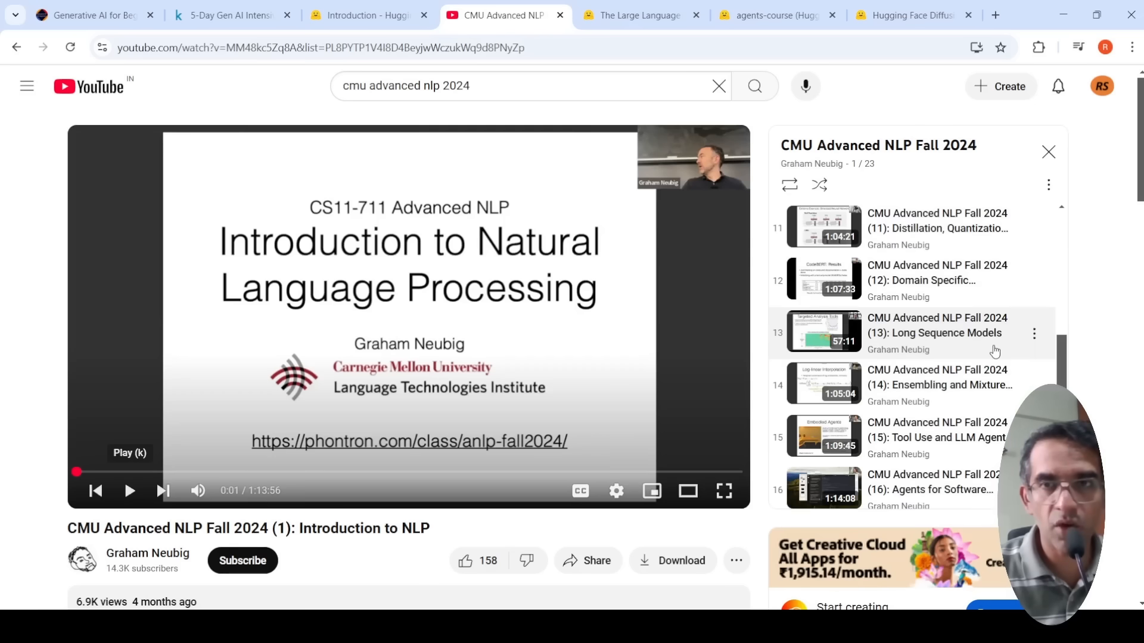
pyautogui.scroll(-3)
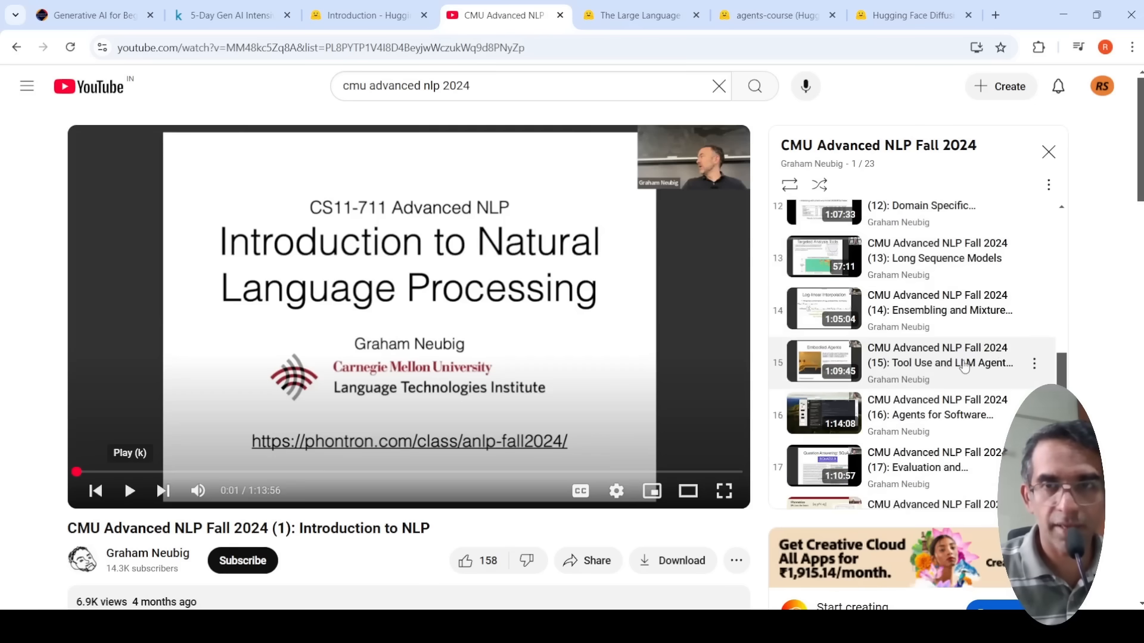
pyautogui.scroll(-3)
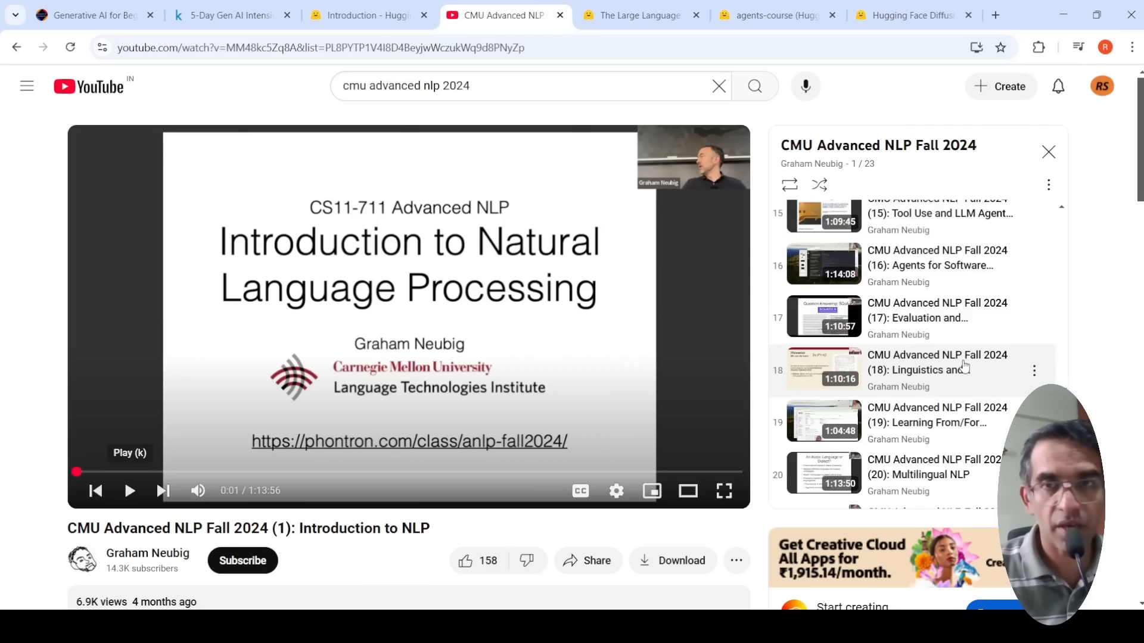
pyautogui.click(776, 15)
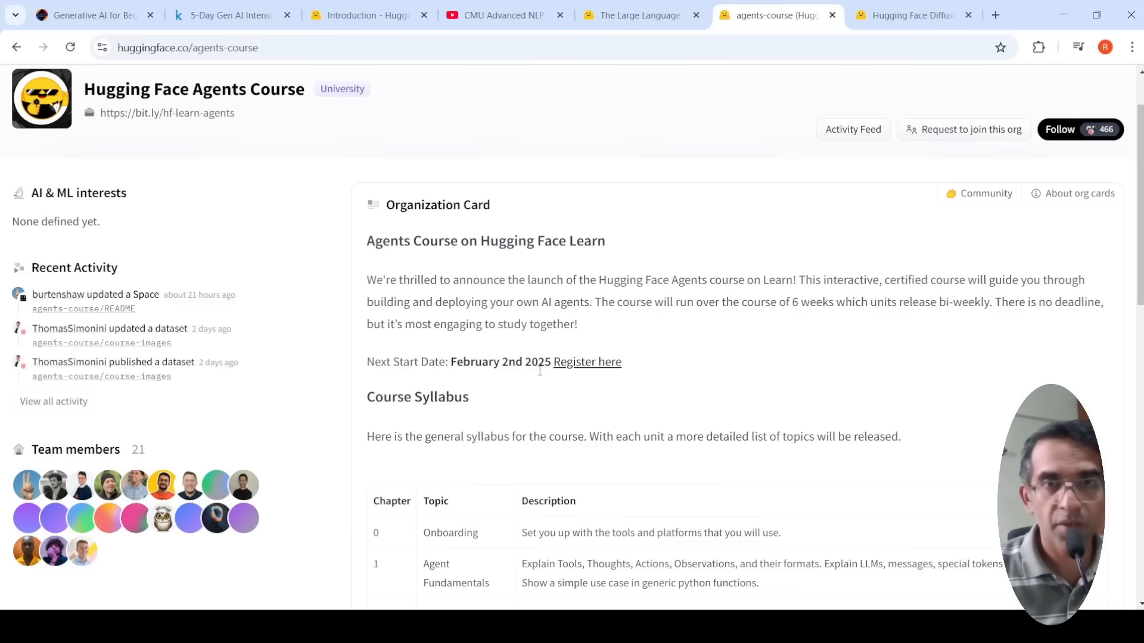
pyautogui.moveTo(530, 379)
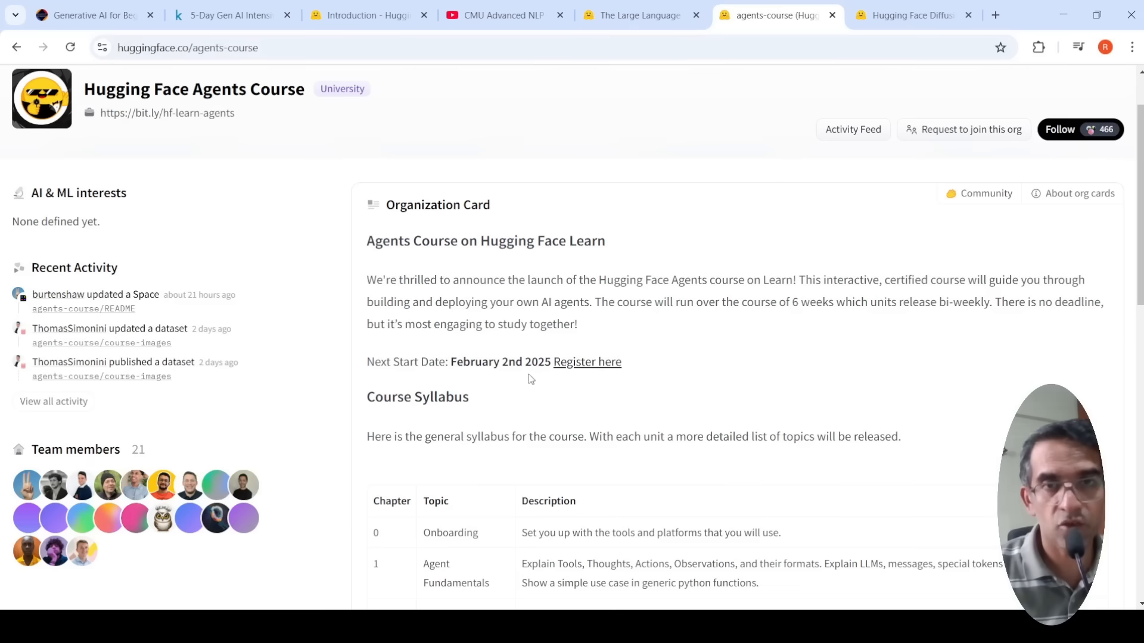
pyautogui.moveTo(698, 363)
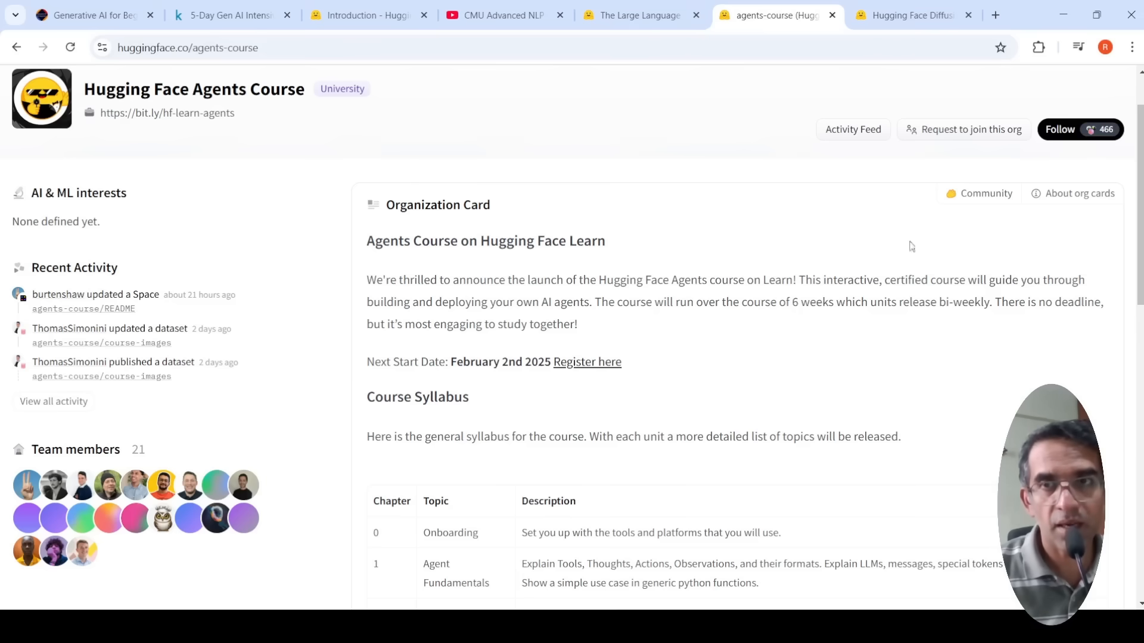
# Step: Scroll to the Agents Course syllabus table, then show the Hugging Face LLM Course blog post
pyautogui.scroll(-3)
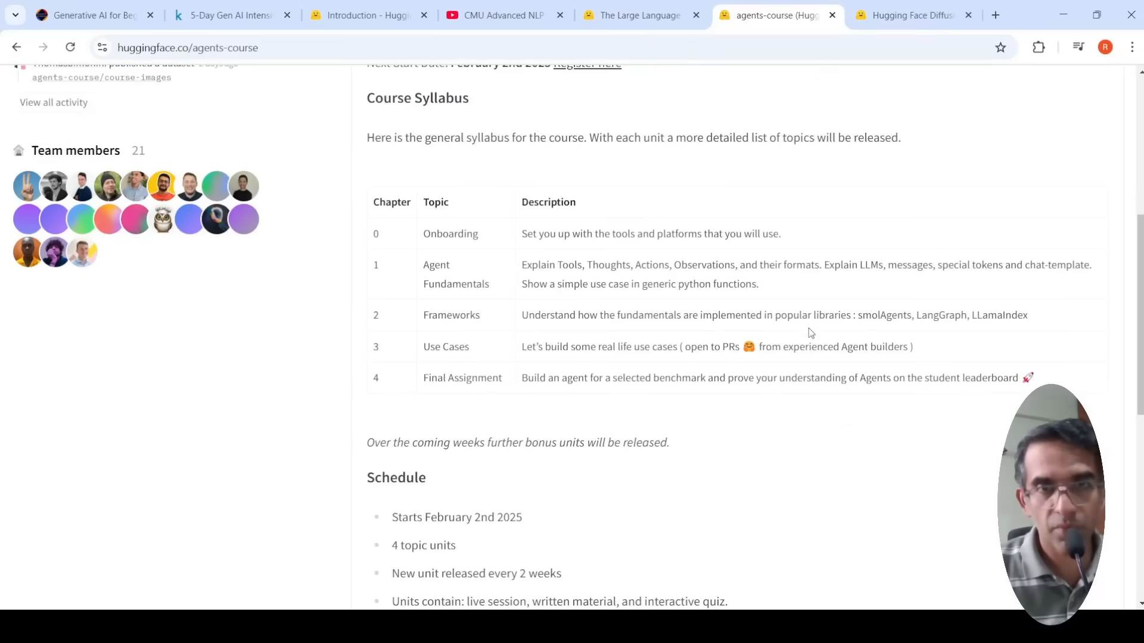
pyautogui.moveTo(1108, 243)
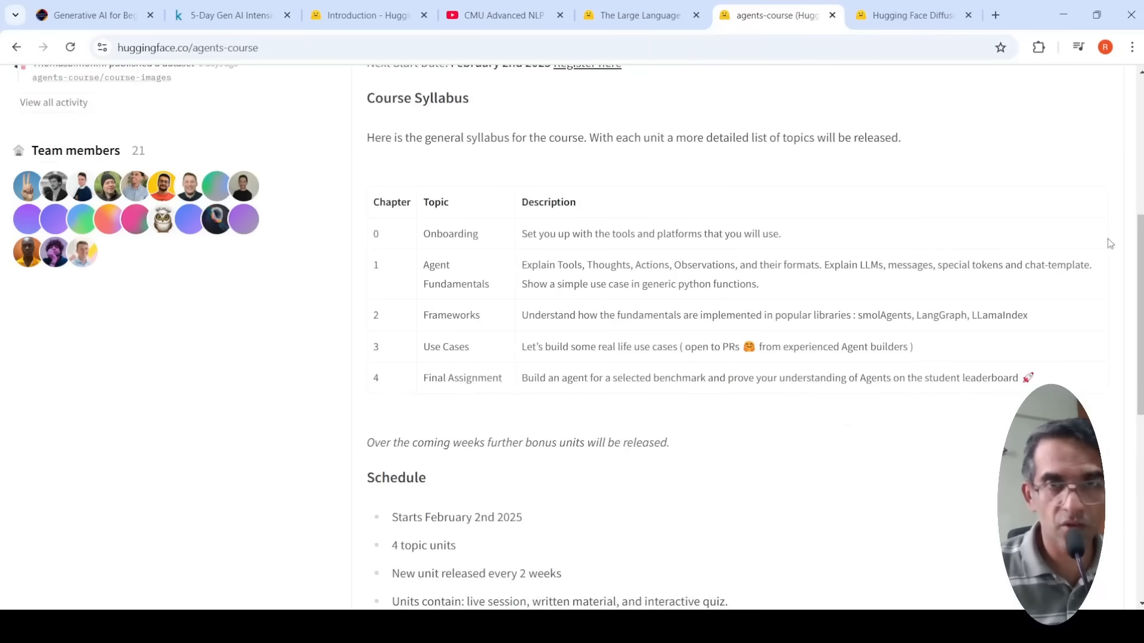
pyautogui.moveTo(496, 319)
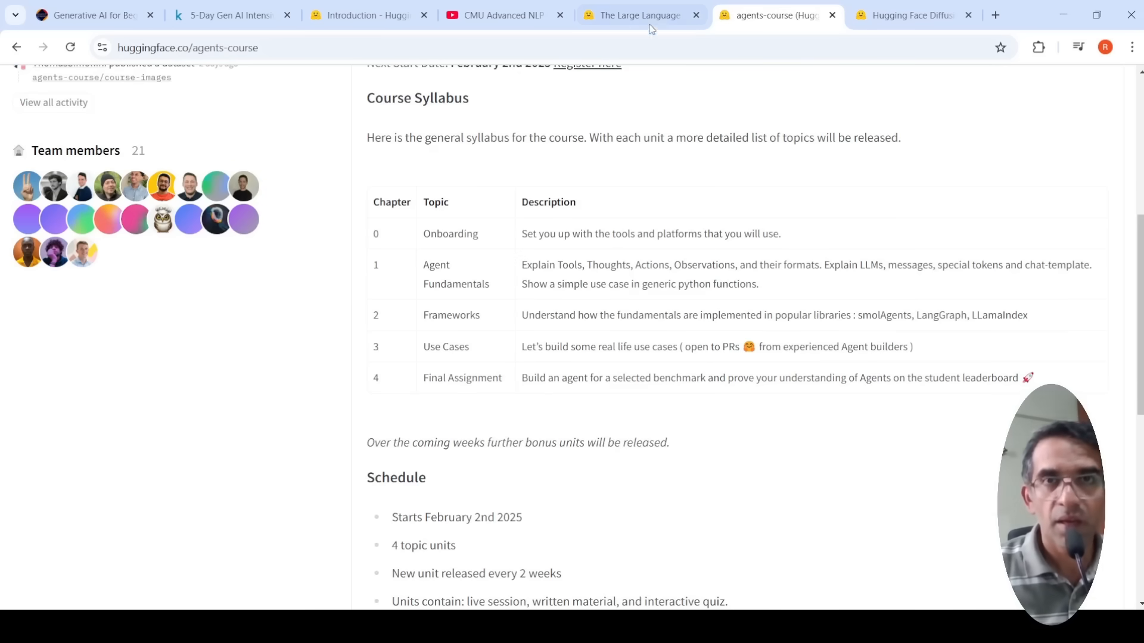
pyautogui.click(638, 14)
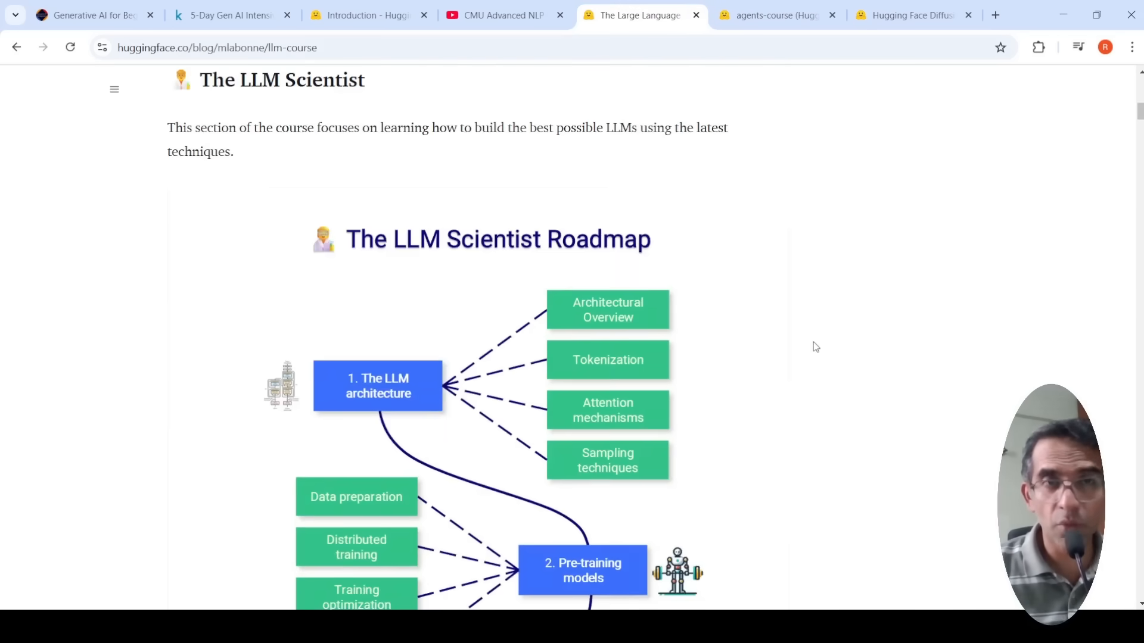
pyautogui.scroll(3)
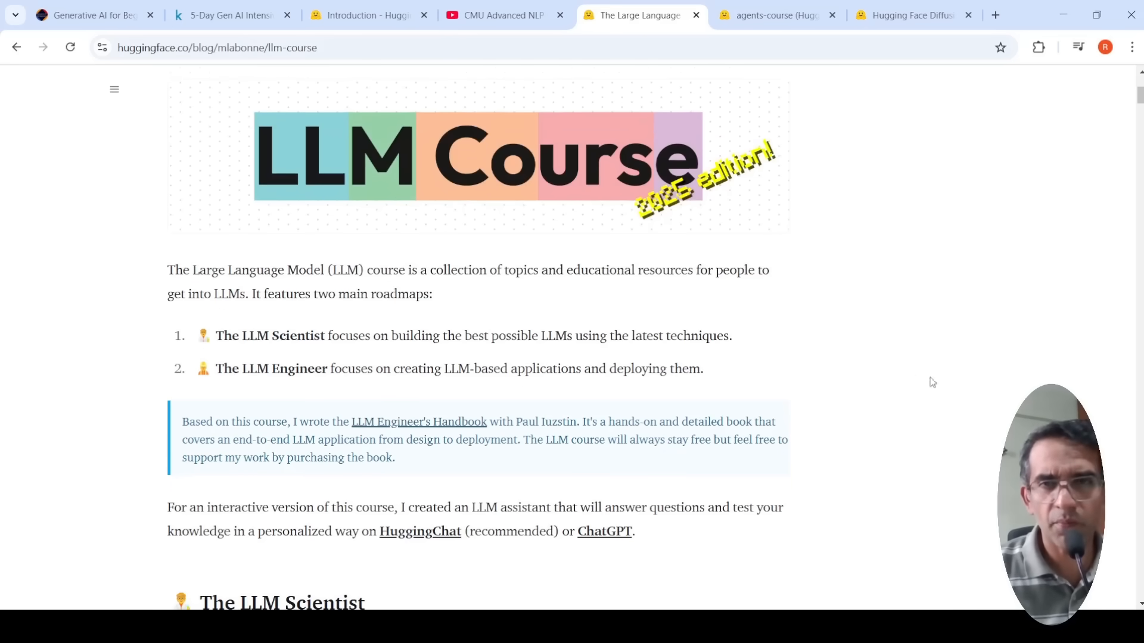
pyautogui.scroll(-3)
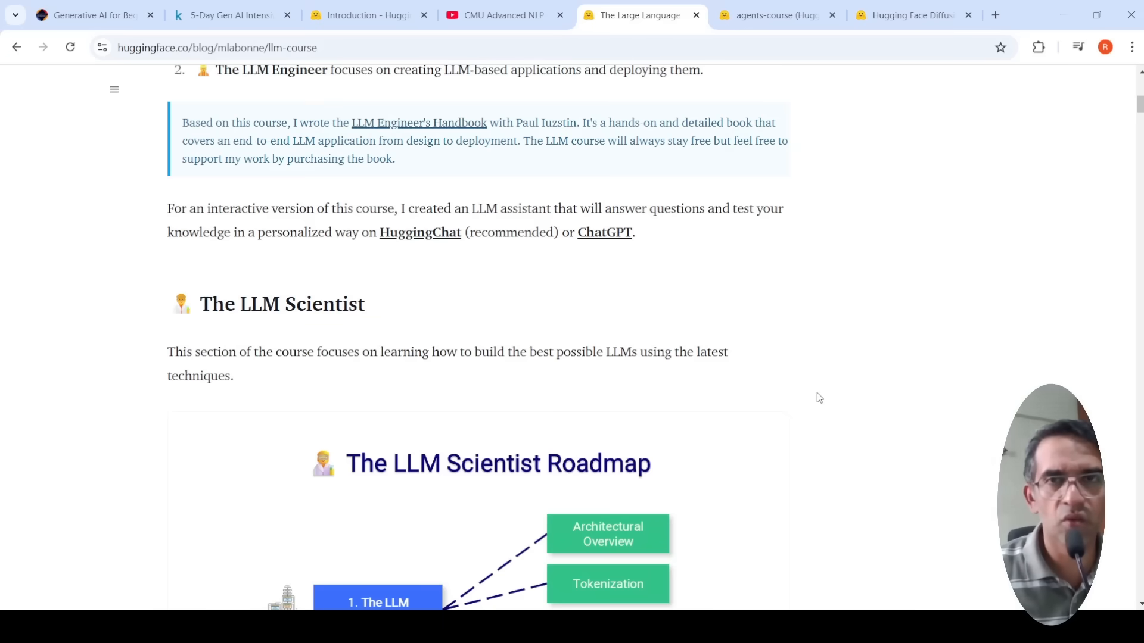
pyautogui.scroll(-3)
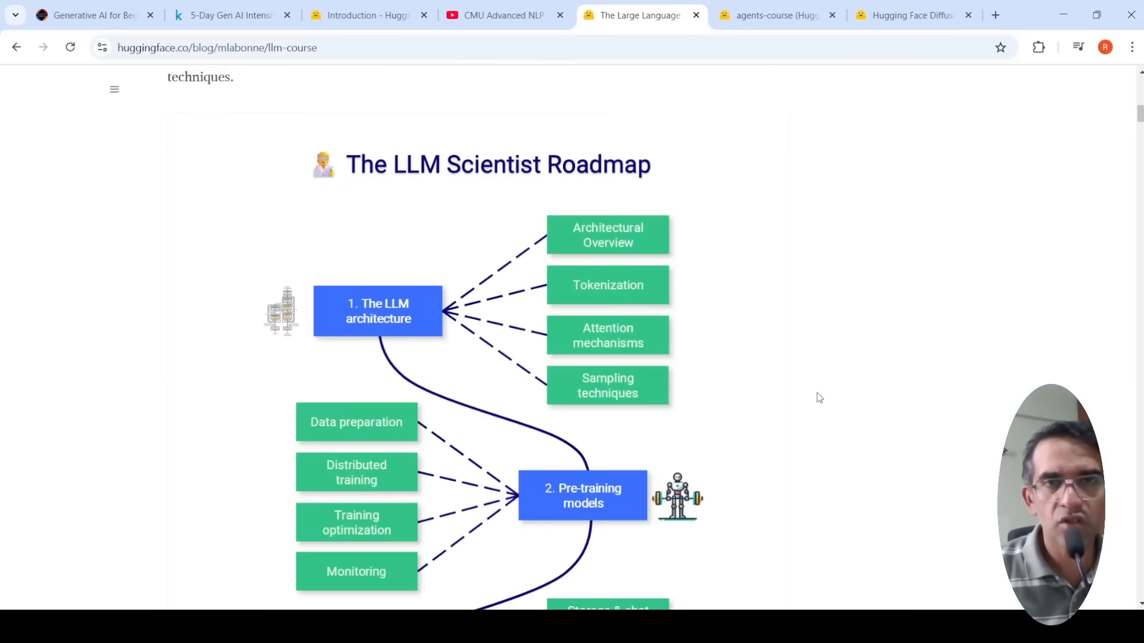
pyautogui.scroll(-3)
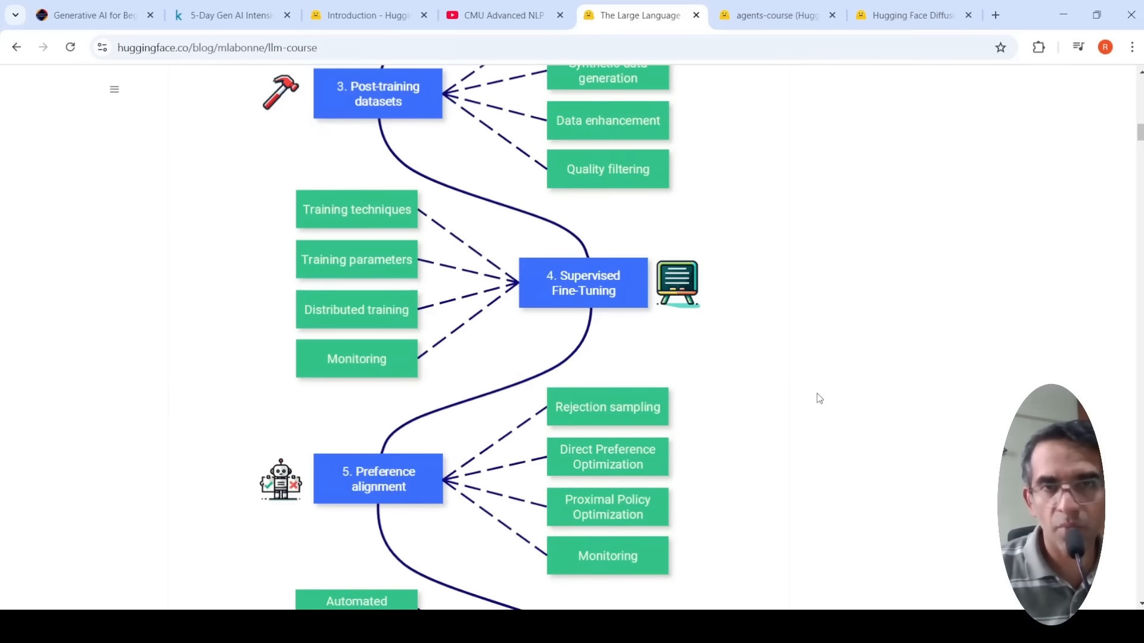
pyautogui.scroll(-3)
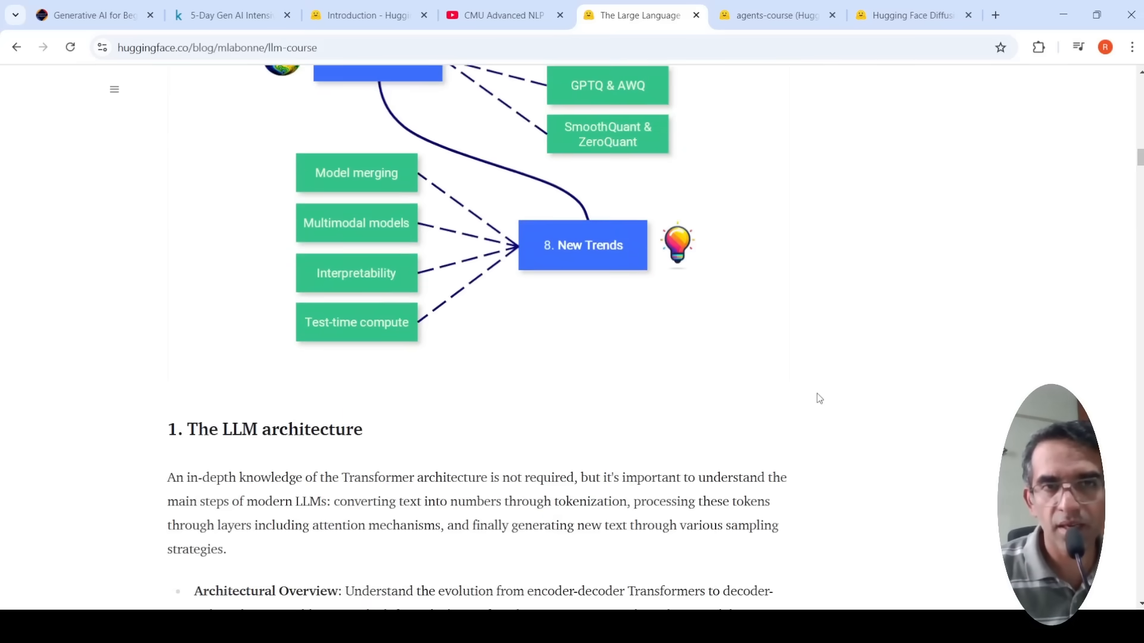
pyautogui.scroll(-3)
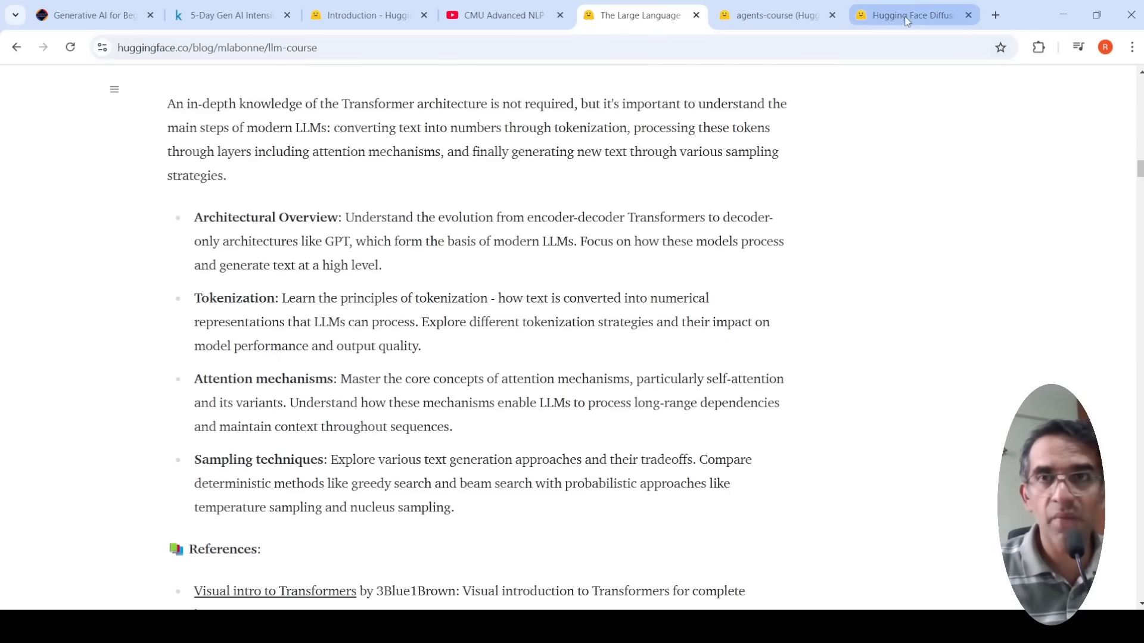
pyautogui.click(904, 15)
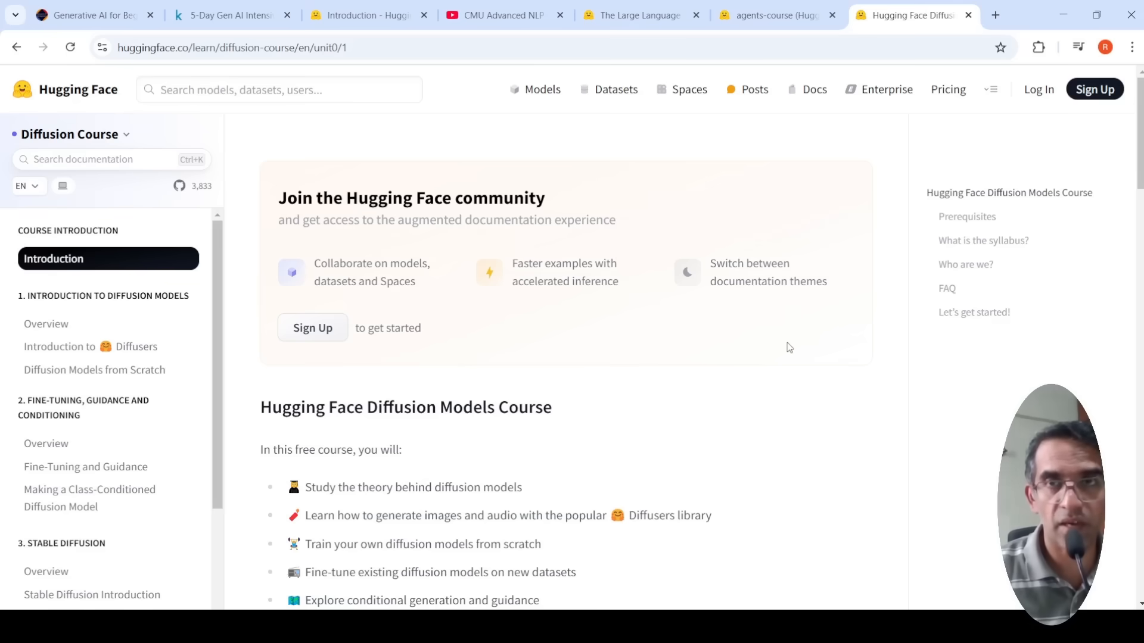
# Step: Scroll the Diffusion Models Course introduction down to its Prerequisites and syllabus heading
pyautogui.scroll(-3)
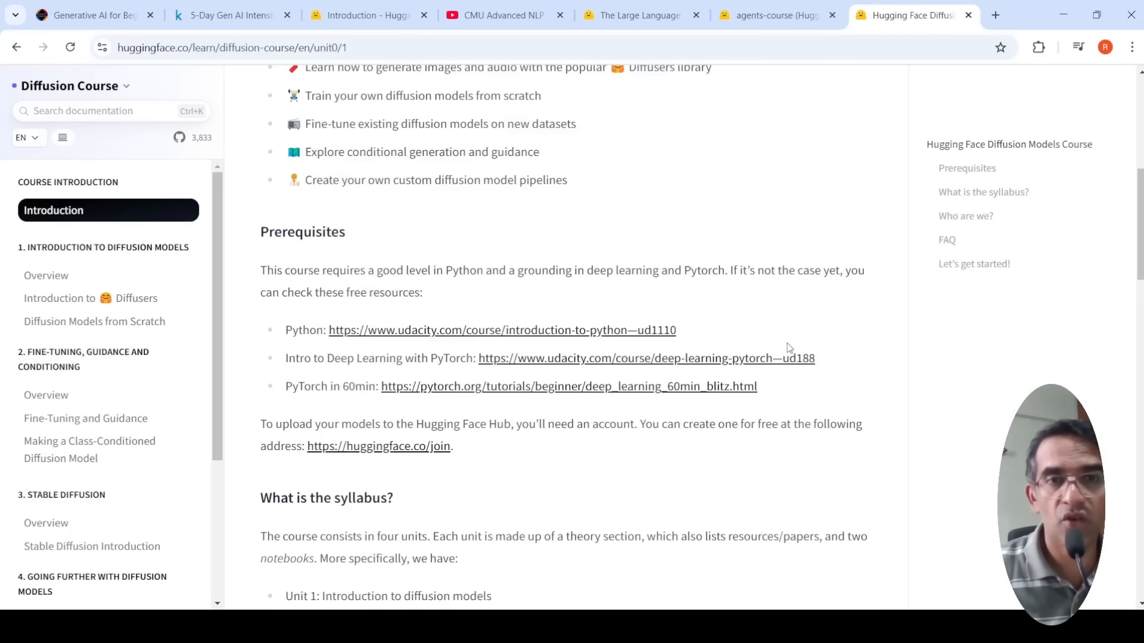
# Step: In a new tab search 'large language models book on arxiv' and open the 2501.09223 Foundations of Large Language Models result
pyautogui.click(995, 14)
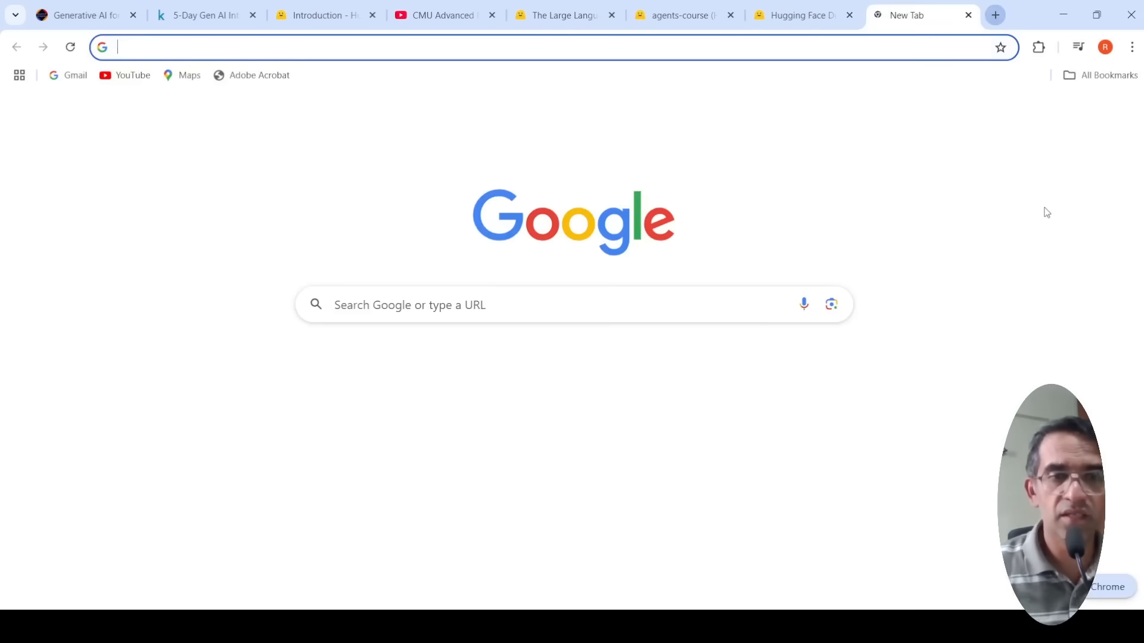
pyautogui.write('large language models bo')
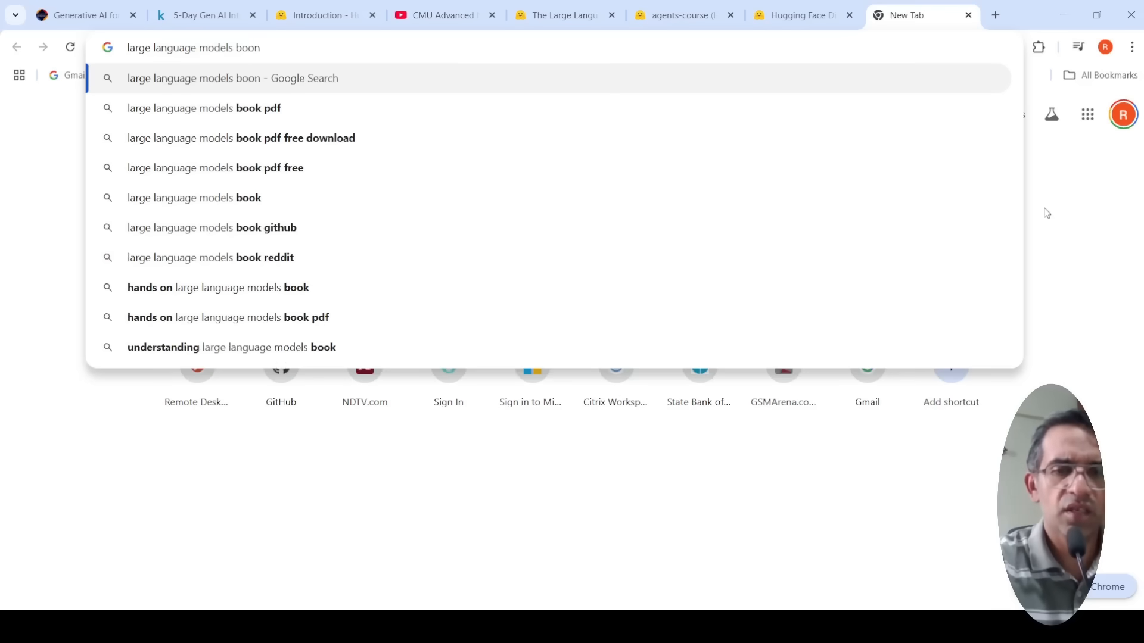
pyautogui.write('on arxiv')
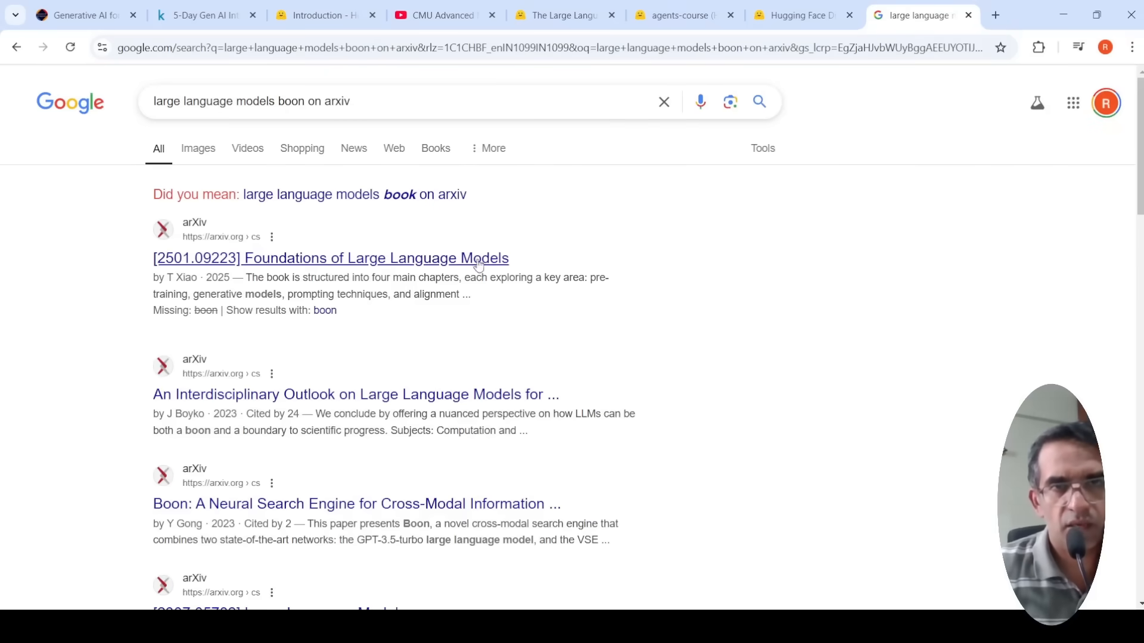
pyautogui.click(330, 257)
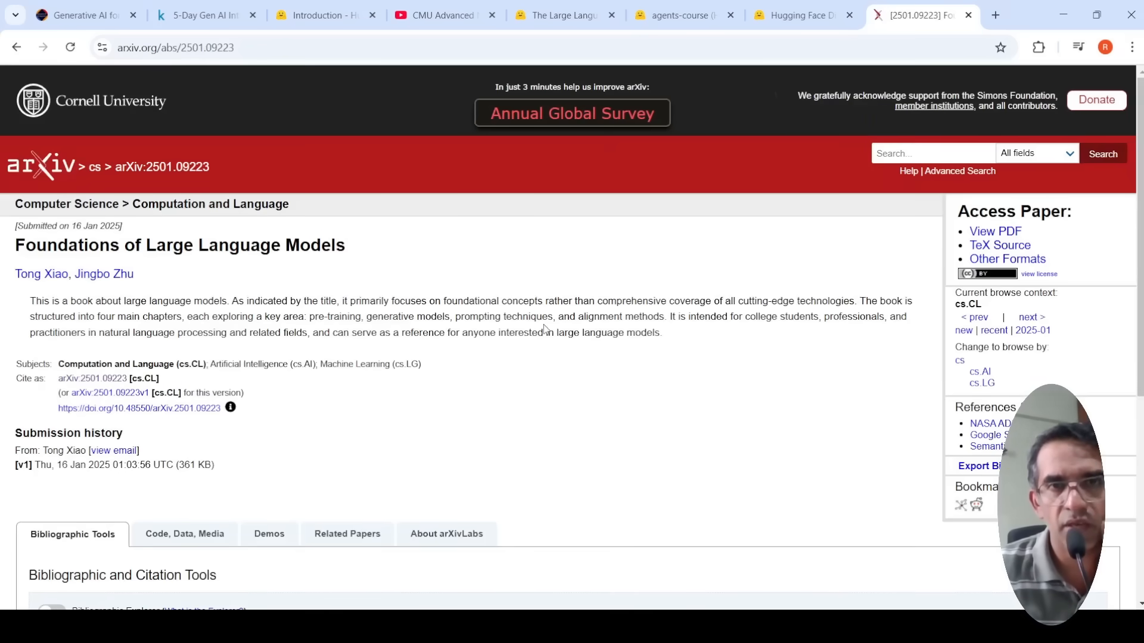
# Step: View the Foundations of Large Language Models PDF and scroll through its title and copyright pages
pyautogui.click(995, 231)
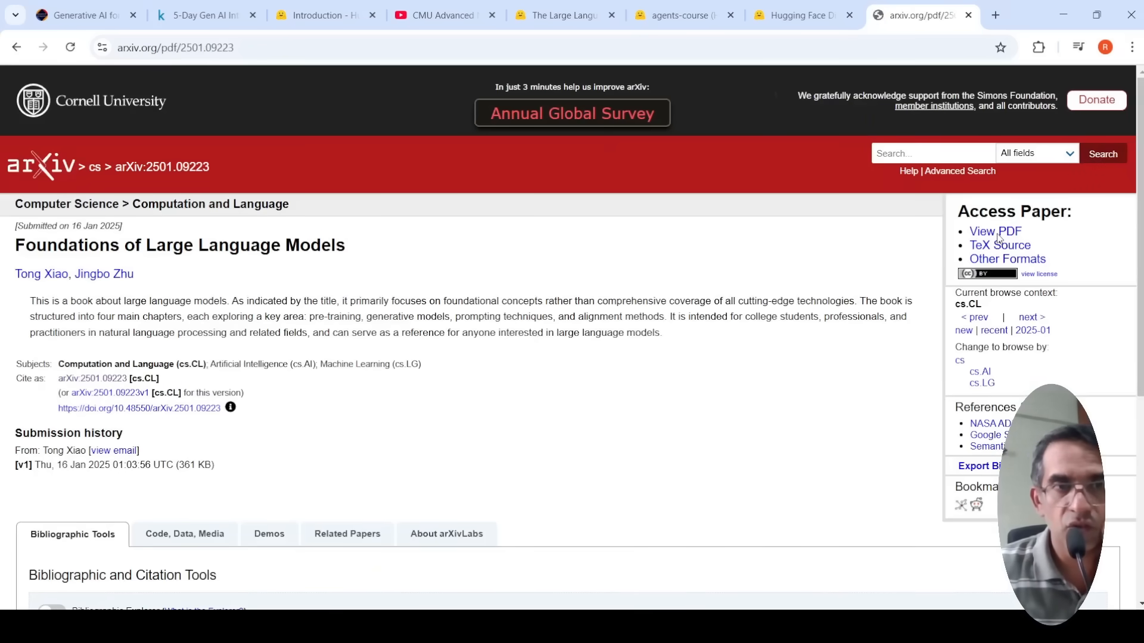
pyautogui.click(994, 231)
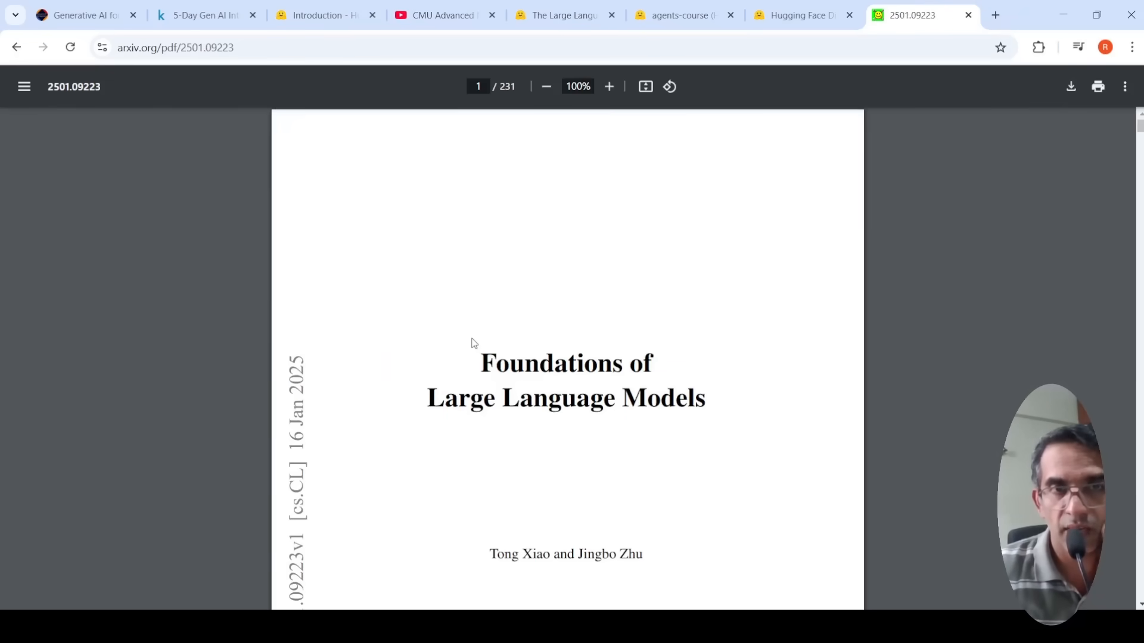
pyautogui.scroll(-3)
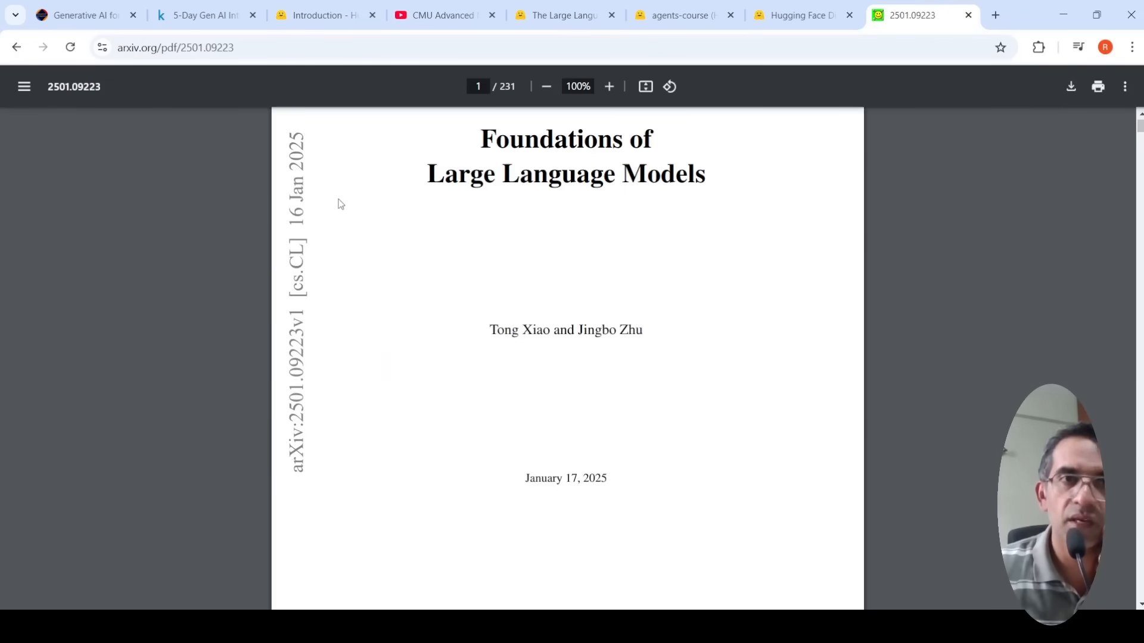
pyautogui.scroll(-3)
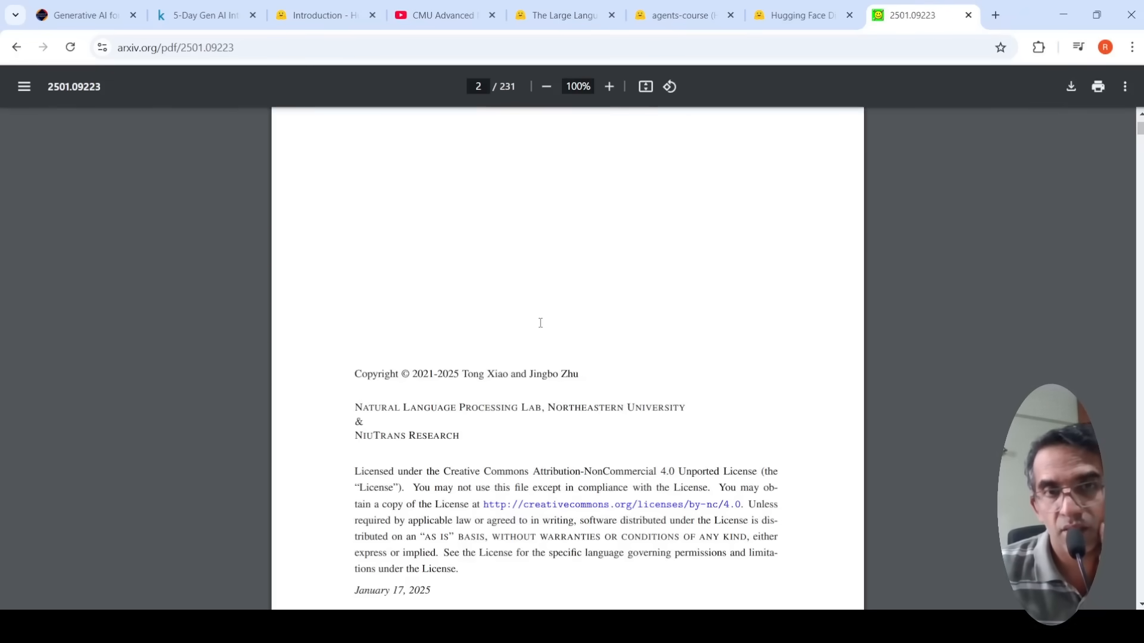
pyautogui.scroll(-3)
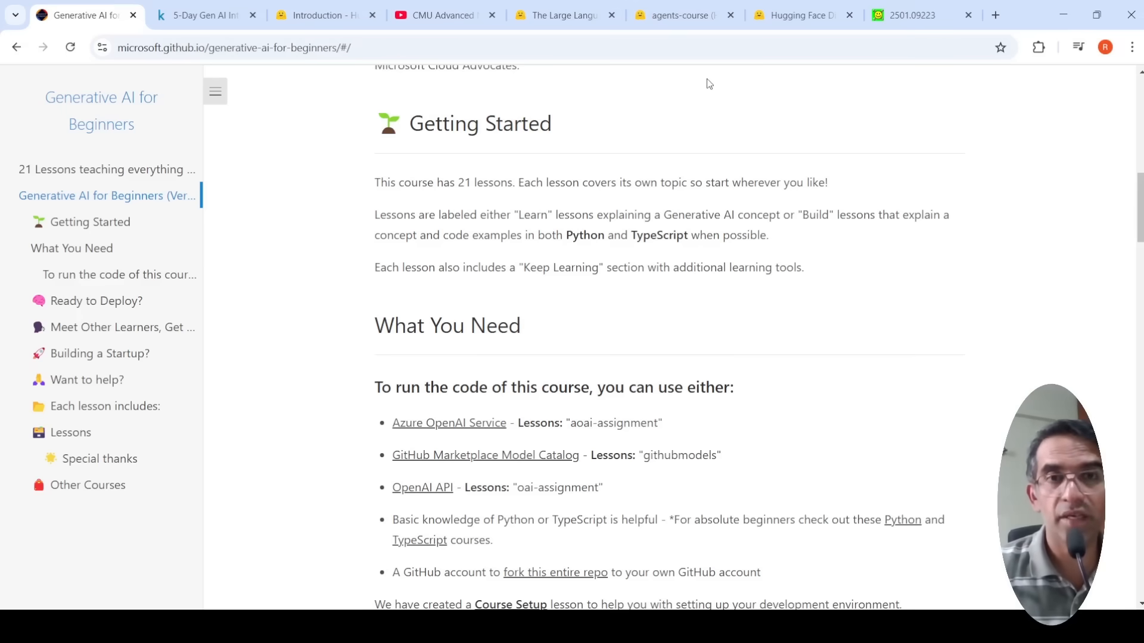
pyautogui.moveTo(772, 303)
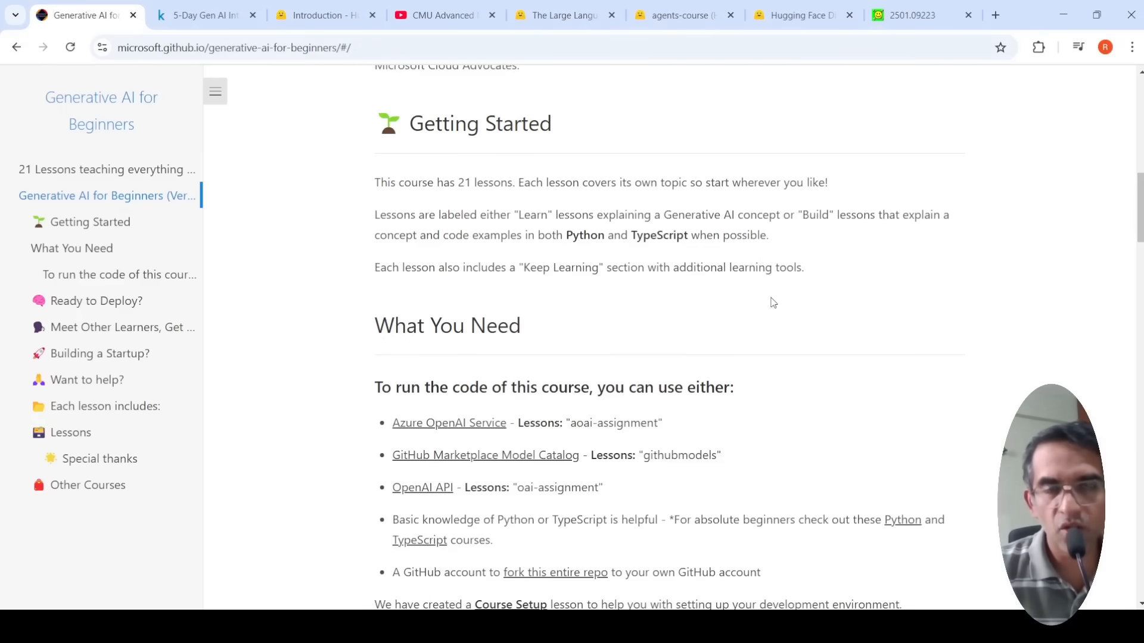